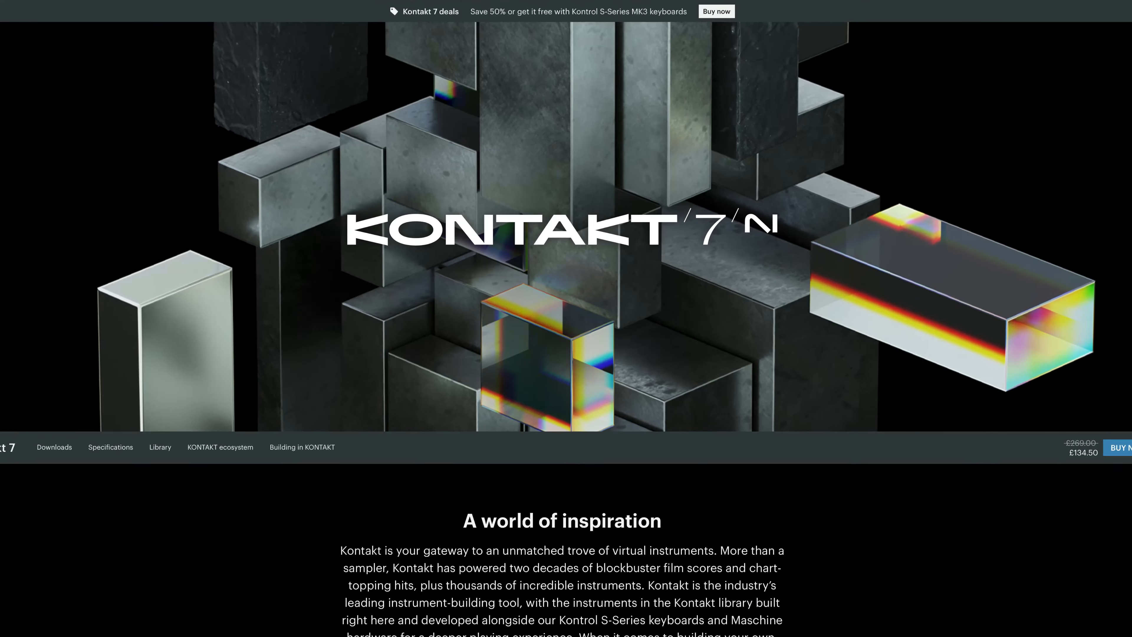
# Scroll down the Komplete Start page and start the free Komplete Start download
pyautogui.scroll(-3)
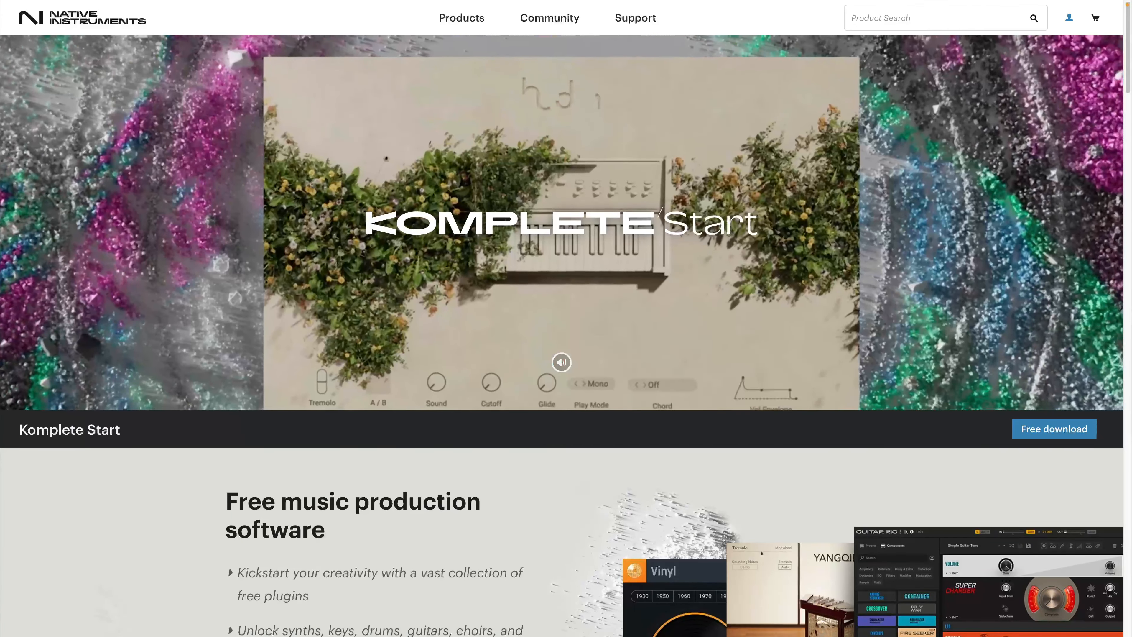
pyautogui.scroll(-3)
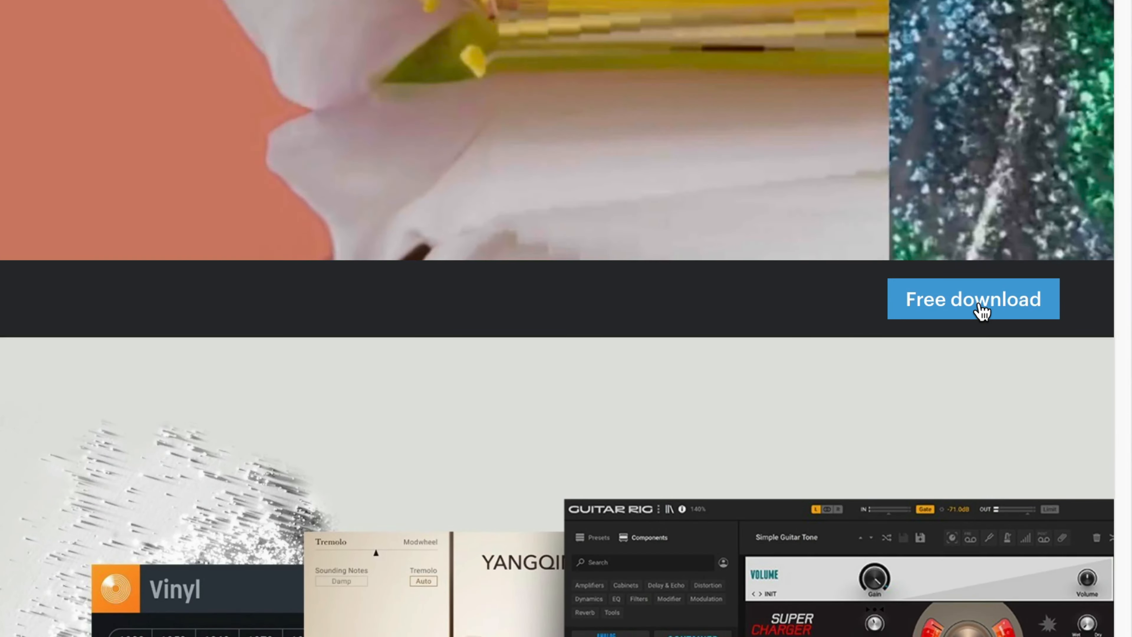
pyautogui.click(971, 299)
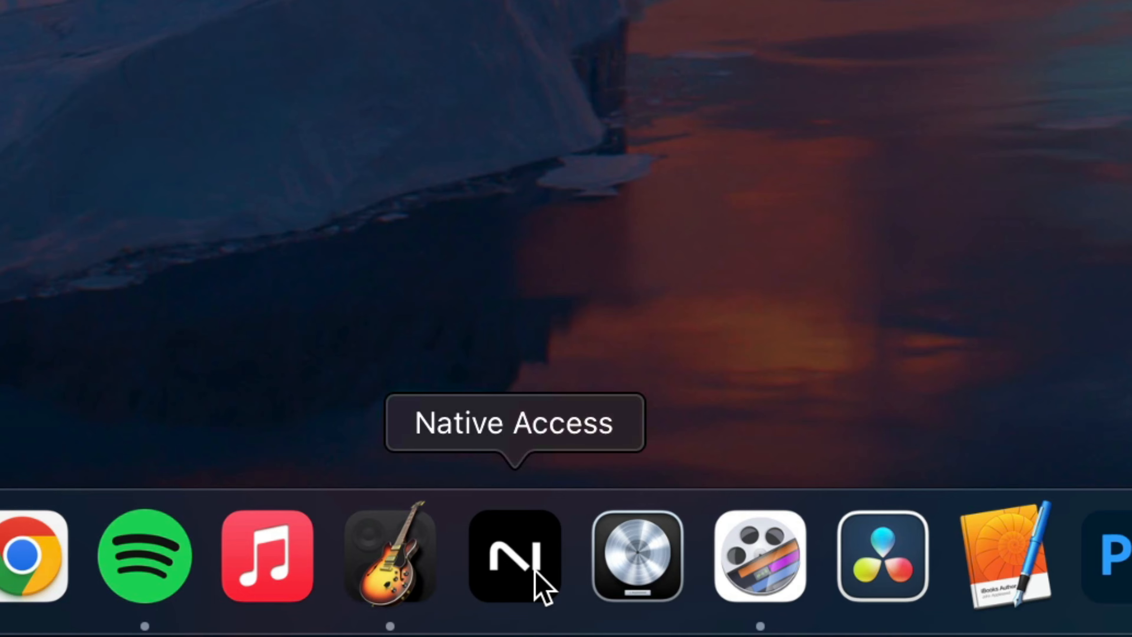
# Launch Native Access and review the Library of installed products, including Kontakt 7 Player and the free libraries
pyautogui.click(514, 554)
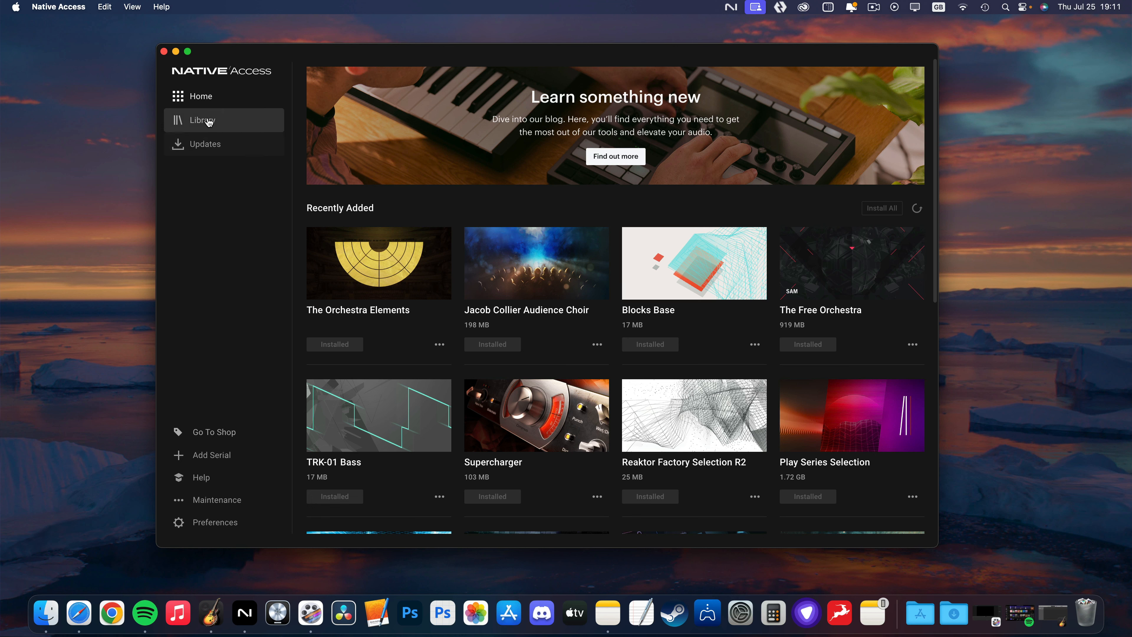
pyautogui.click(202, 120)
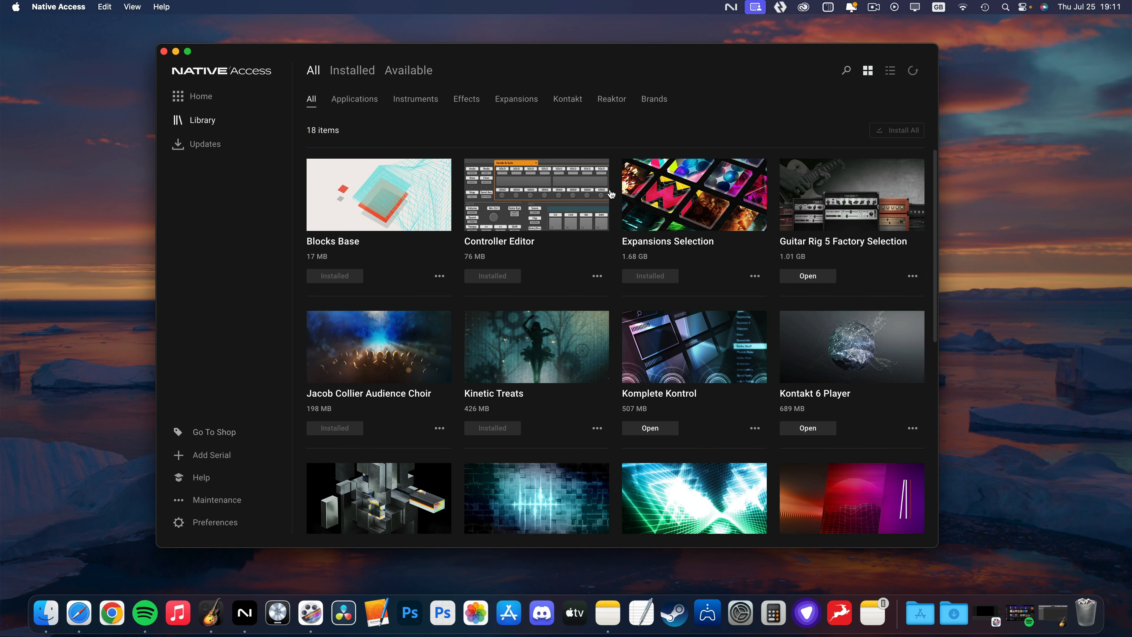
pyautogui.scroll(-3)
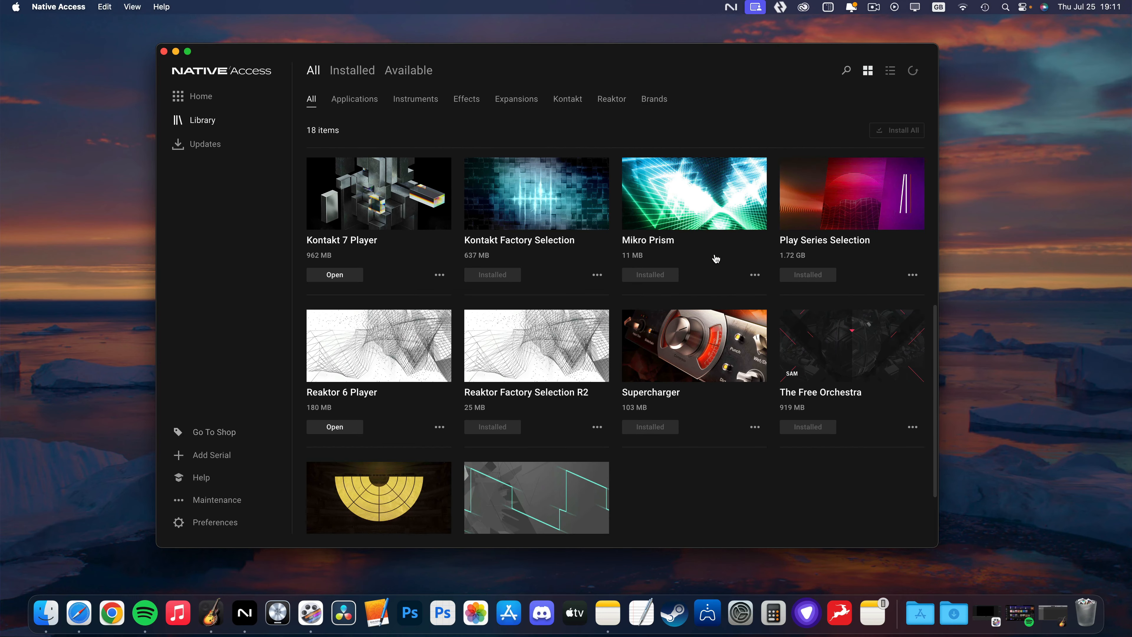
pyautogui.scroll(3)
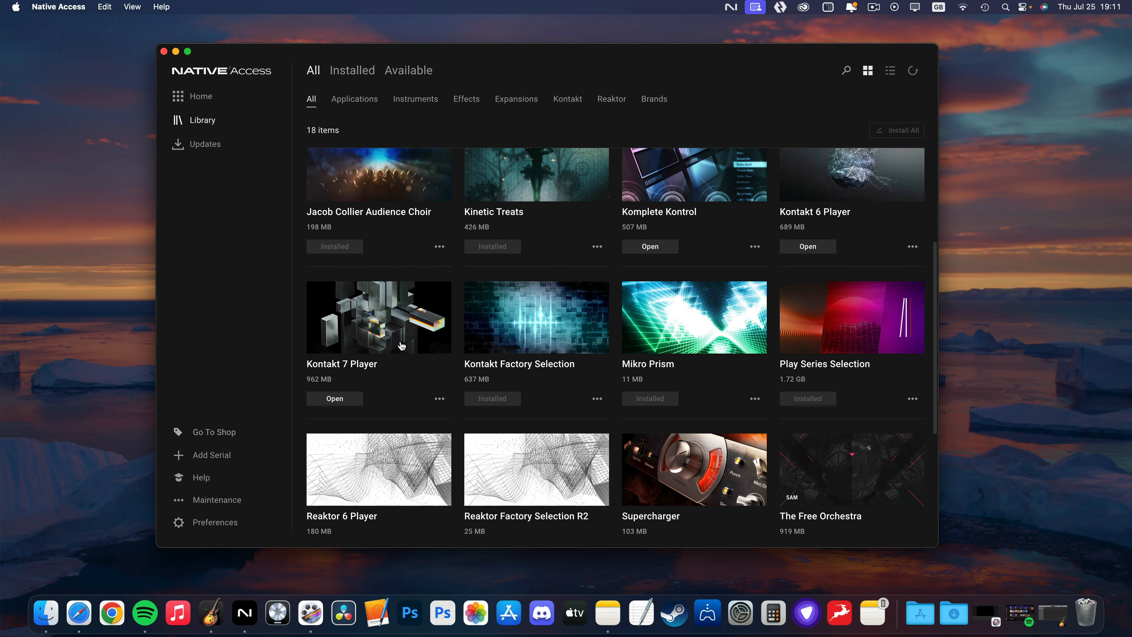
pyautogui.click(379, 317)
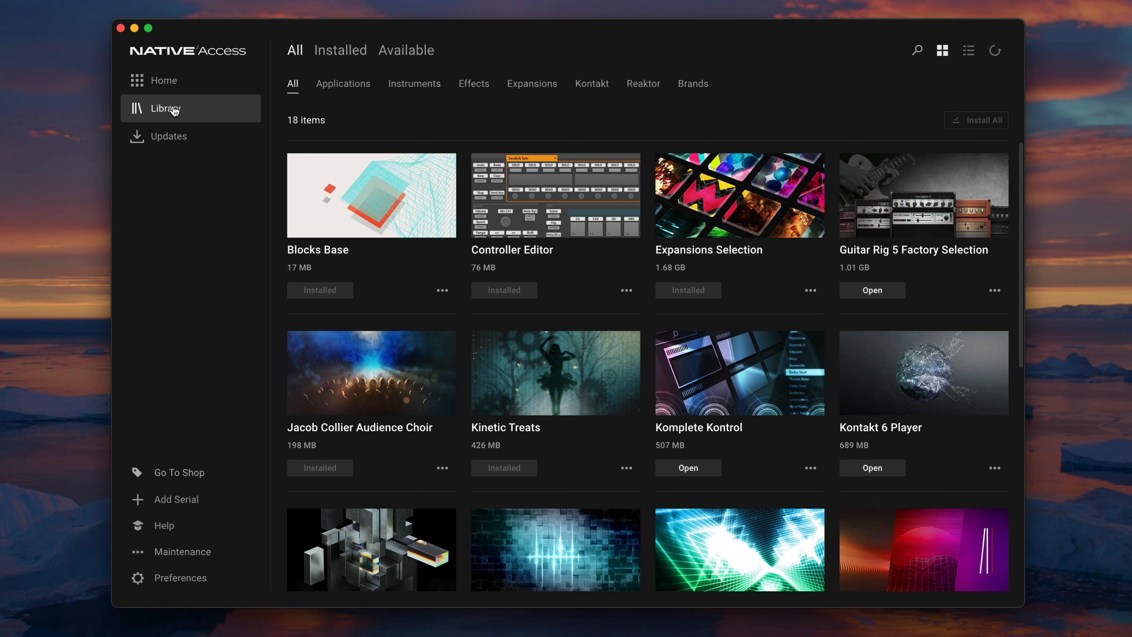
pyautogui.scroll(-3)
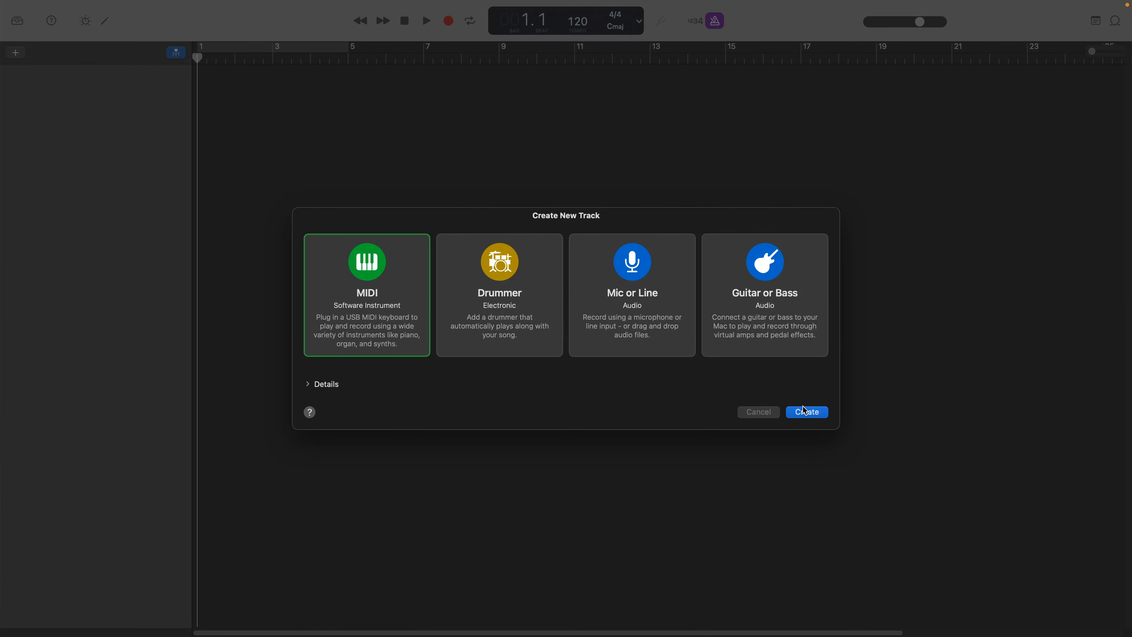
# Create the new software instrument track and show its track settings with the E-Piano plug-in
pyautogui.click(806, 412)
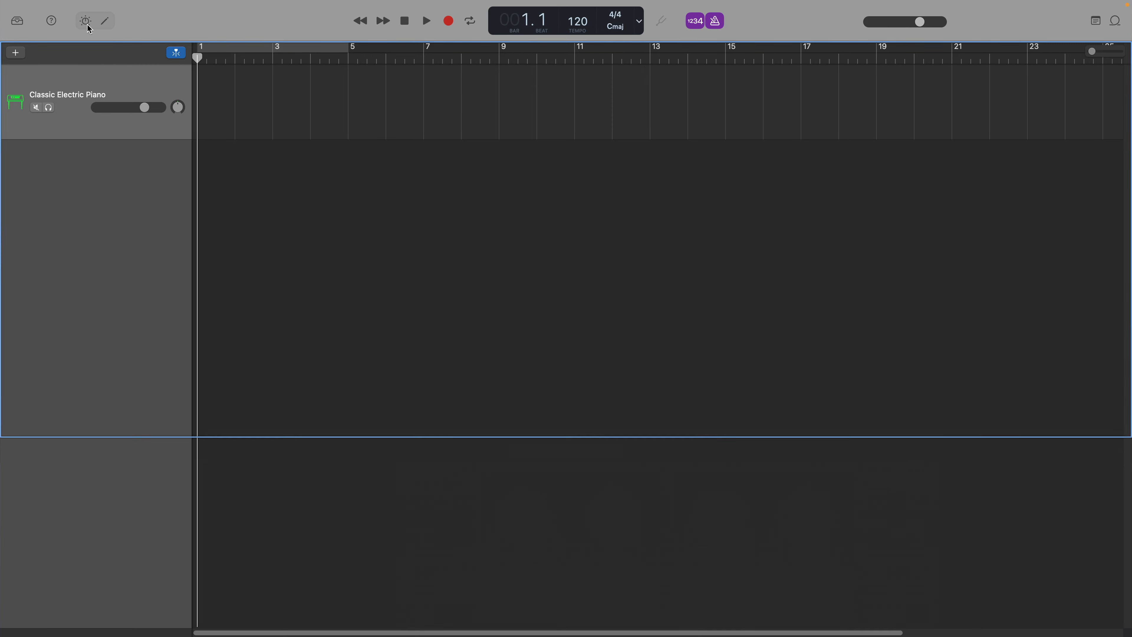
pyautogui.click(84, 20)
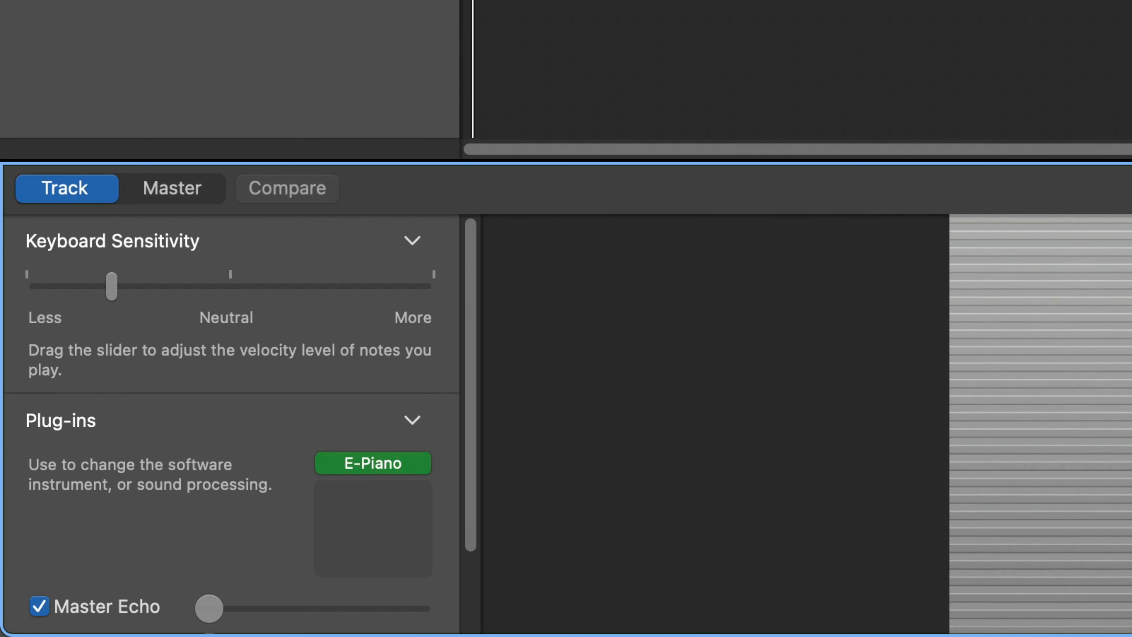
# Load Kontakt 7 in stereo in the E-Piano plug-in slot and bring up the Kontakt Player window
pyautogui.click(412, 421)
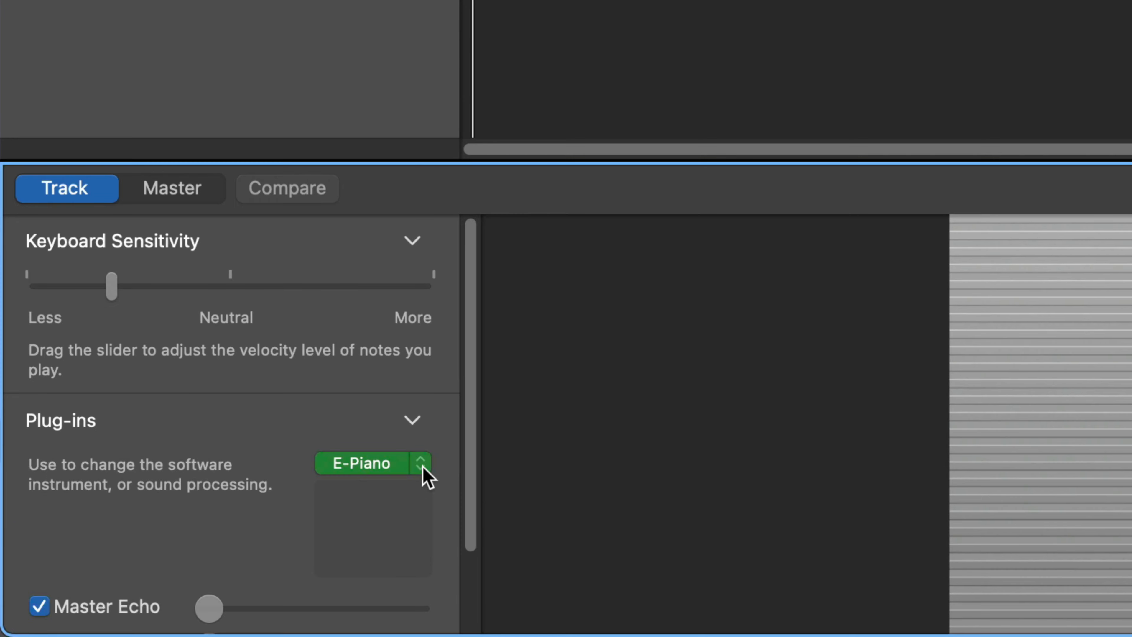
pyautogui.click(374, 462)
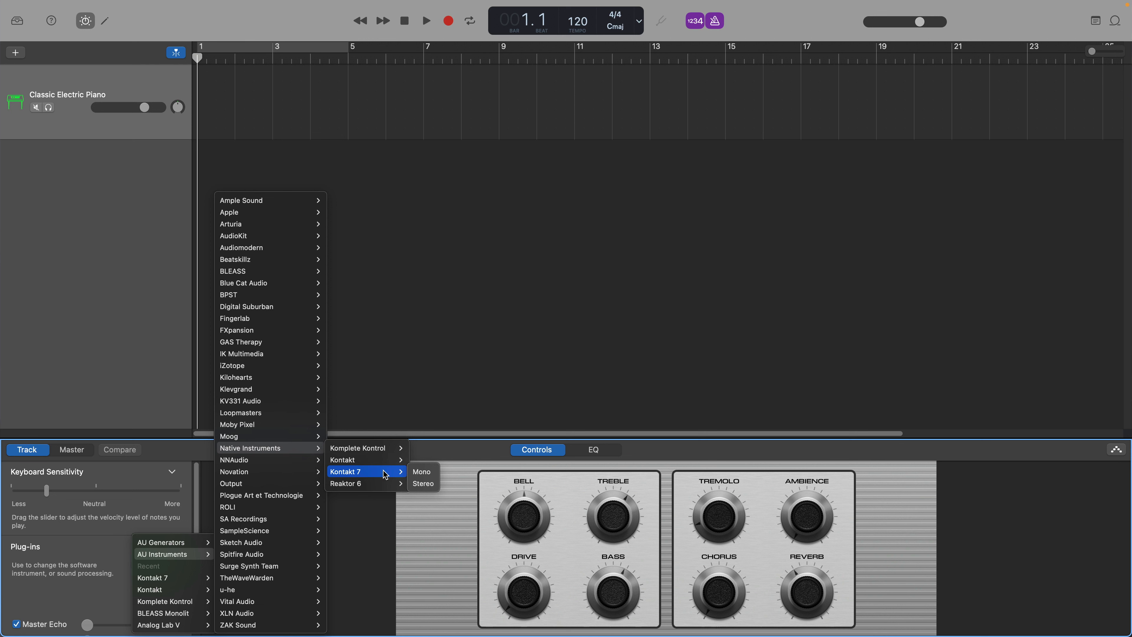
pyautogui.click(422, 482)
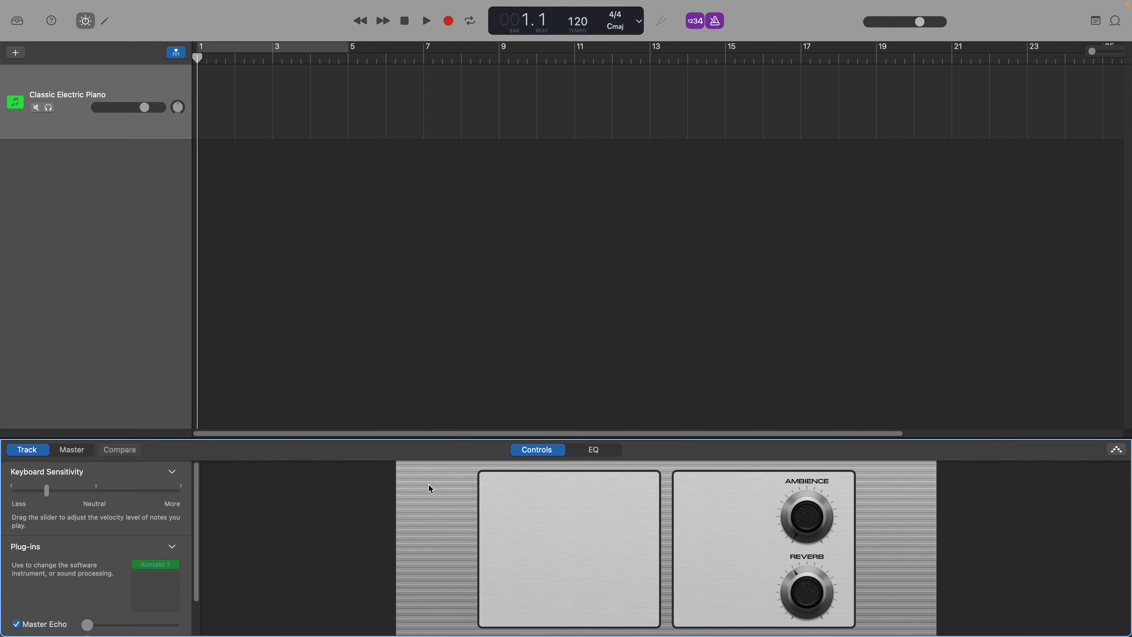
pyautogui.click(151, 563)
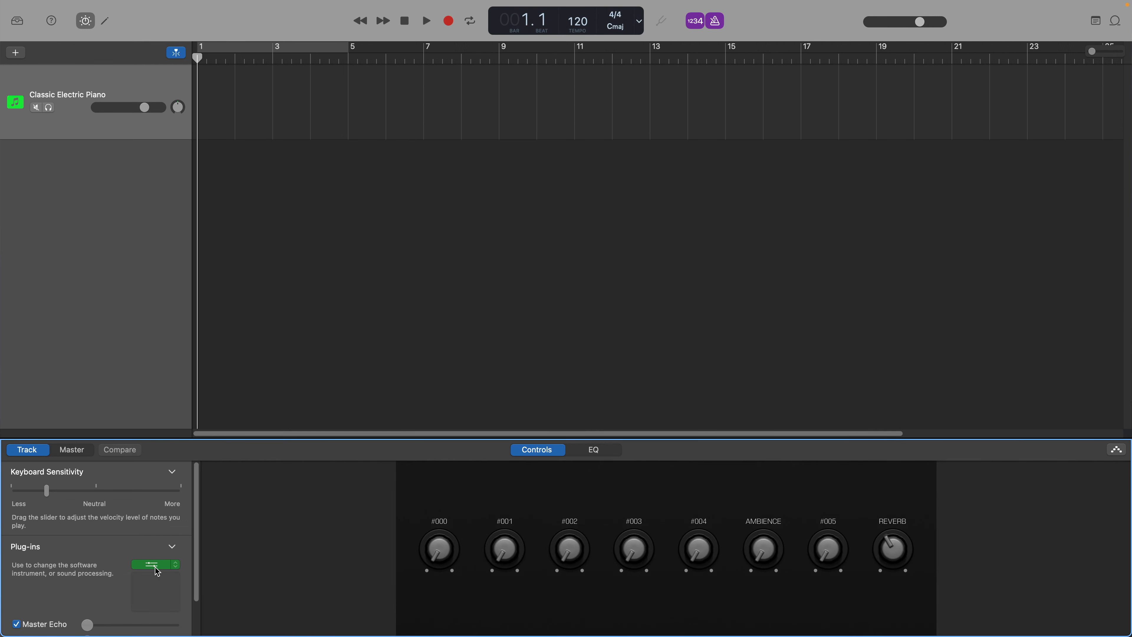
pyautogui.click(152, 564)
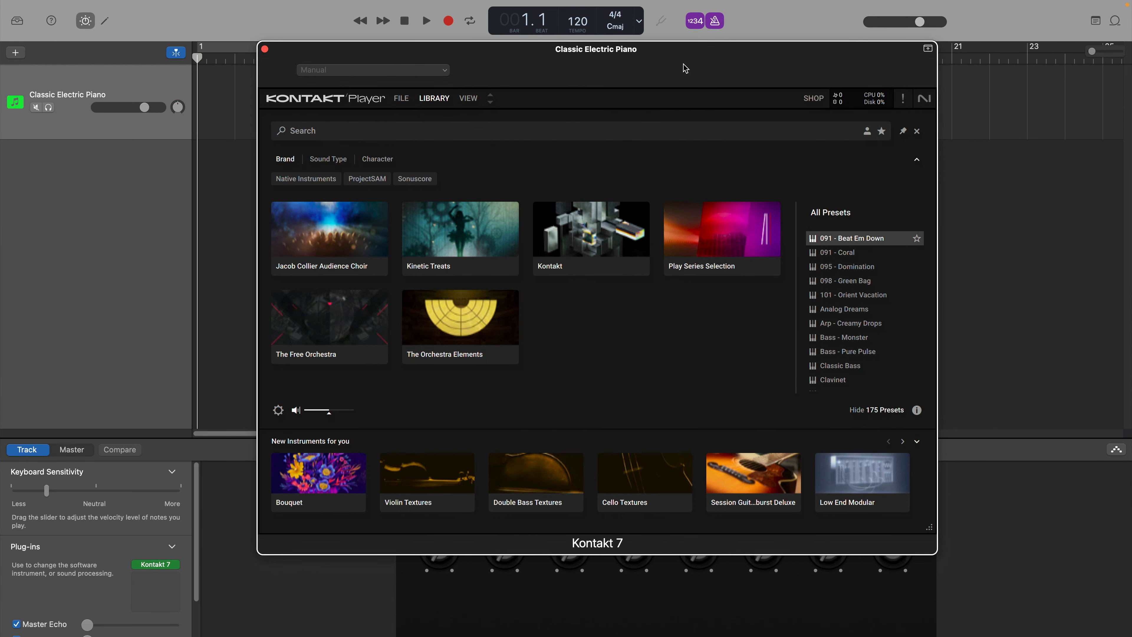
pyautogui.moveTo(708, 99)
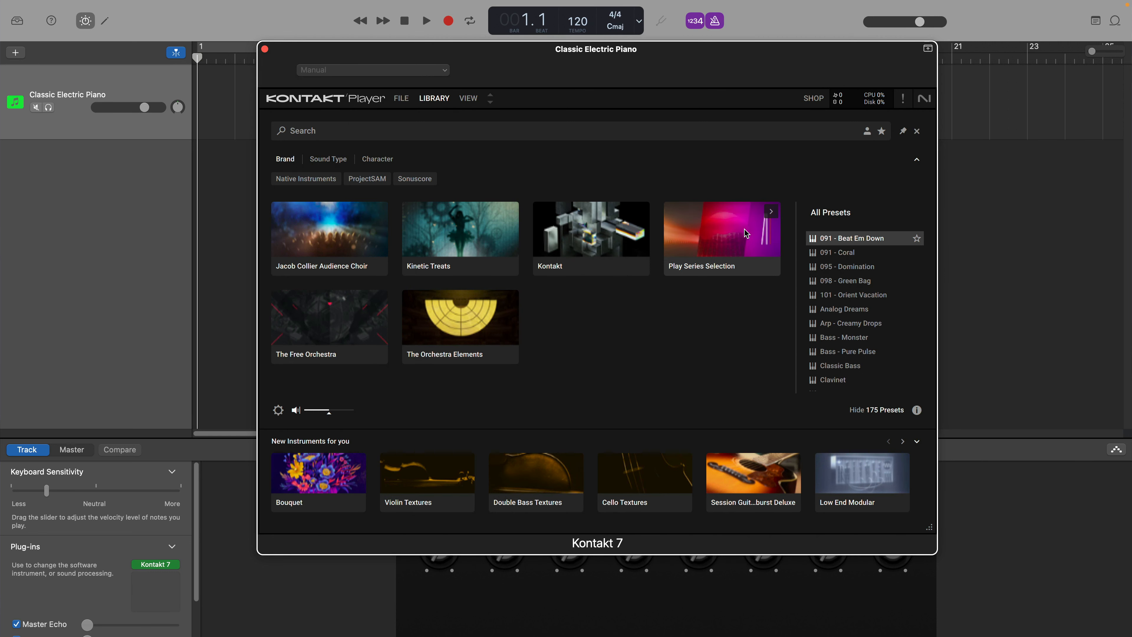
pyautogui.moveTo(772, 211)
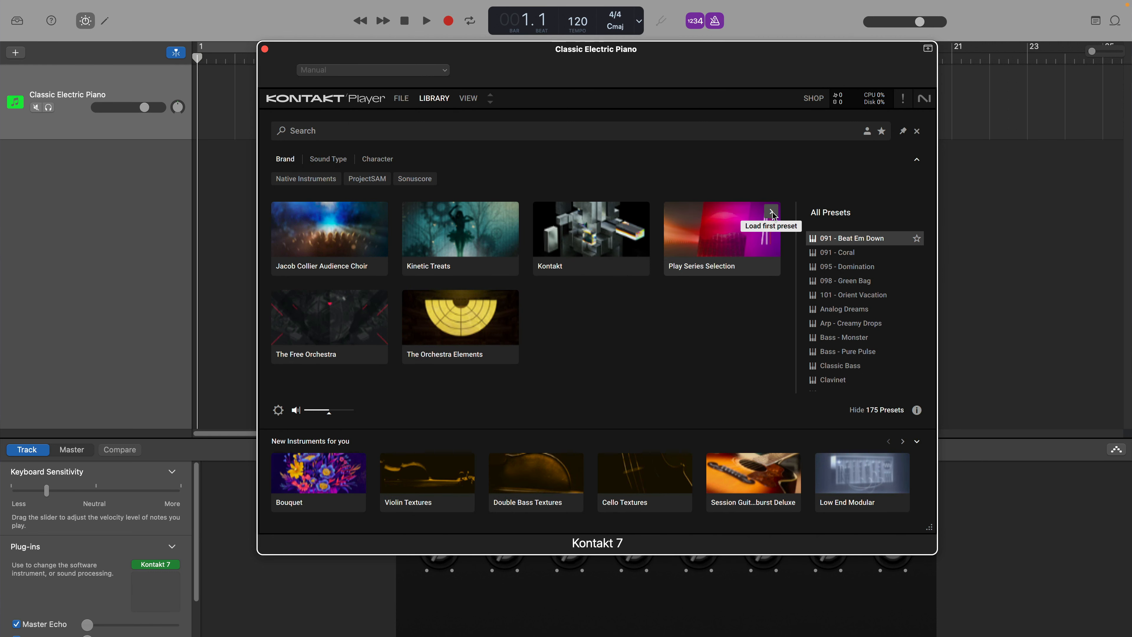
# Load the first Play Series Selection preset, Analog Dreams with Blurry Skies, into Kontakt 7
pyautogui.click(771, 215)
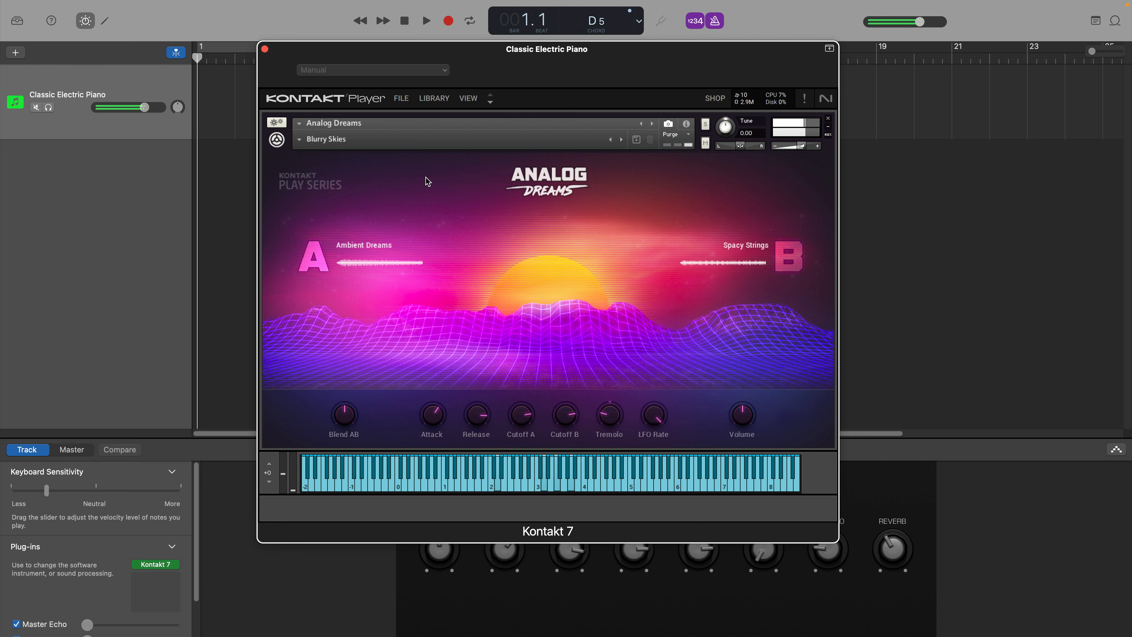
# Switch Analog Dreams to the Oberbrass snapshot and look in the Window menu for a playable keyboard
pyautogui.click(621, 139)
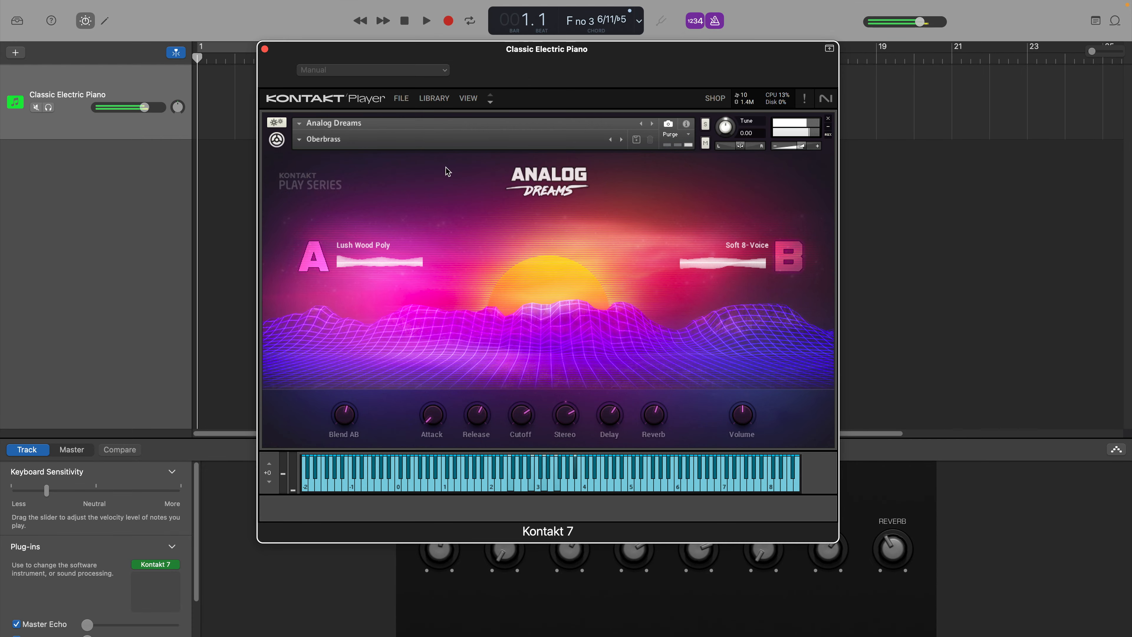
pyautogui.click(309, 6)
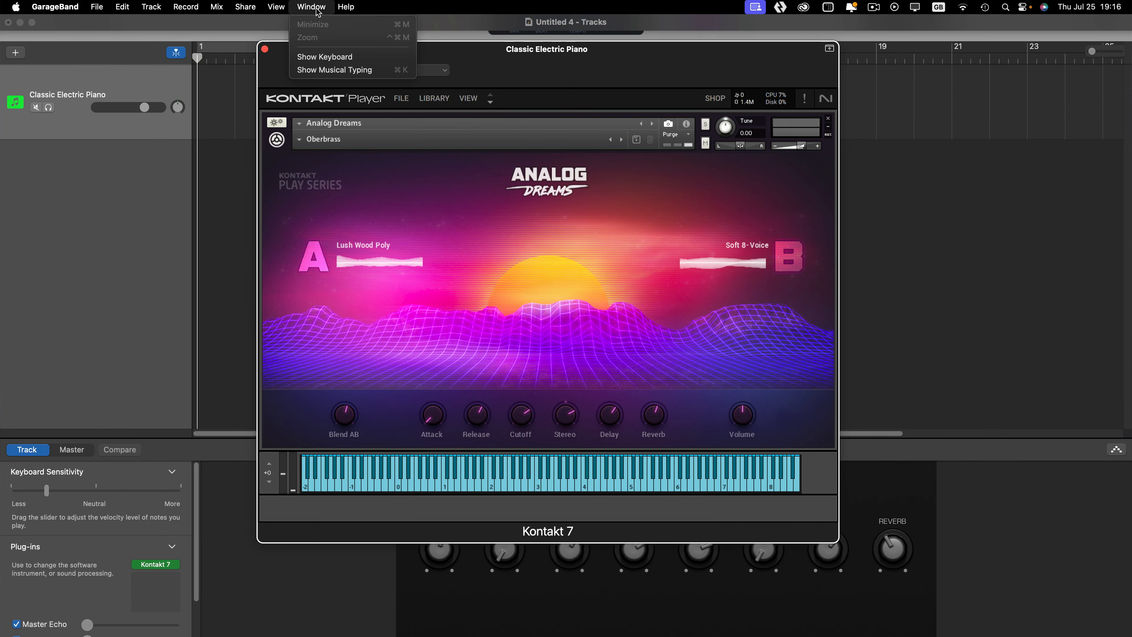
pyautogui.click(334, 70)
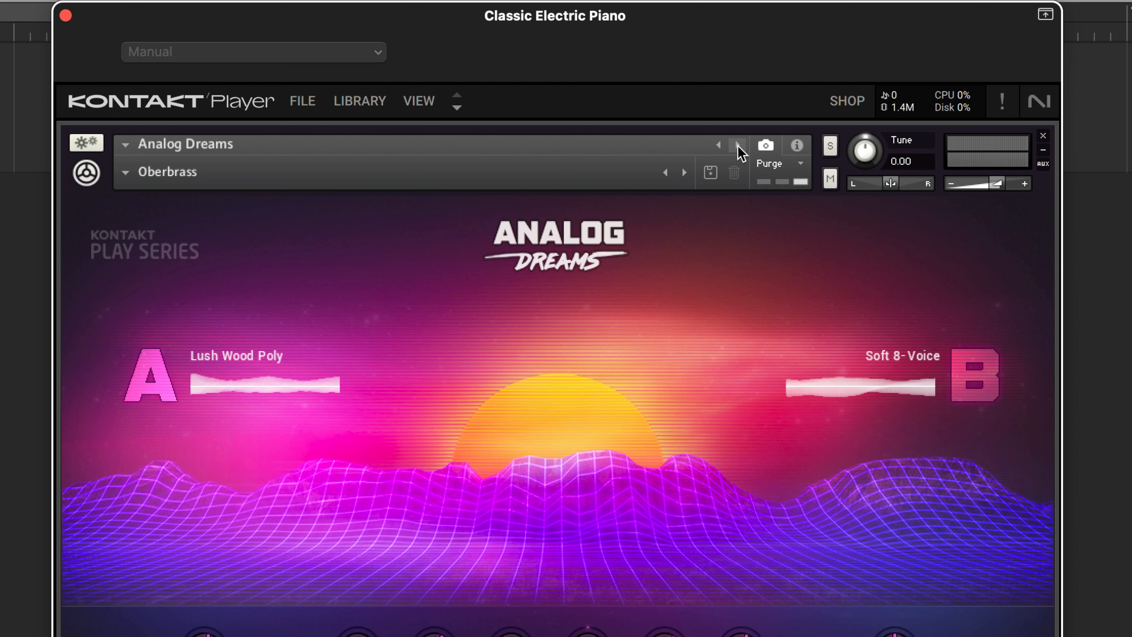
# Advance Kontakt from Analog Dreams to Ethereal Earth and then to Hybrid Keys
pyautogui.click(737, 144)
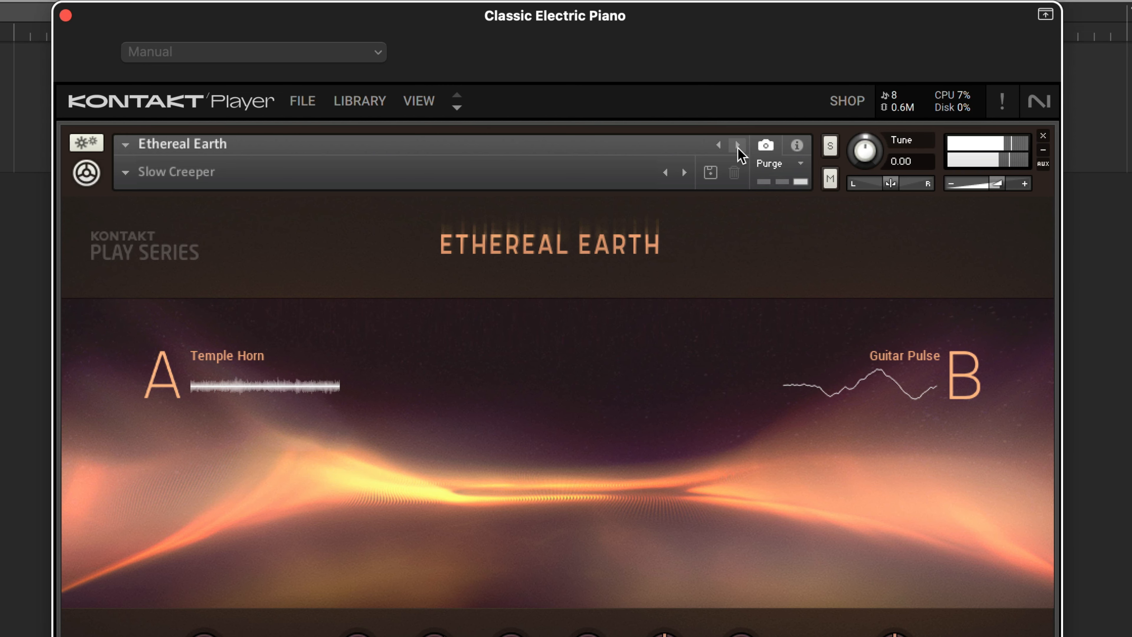
pyautogui.click(737, 145)
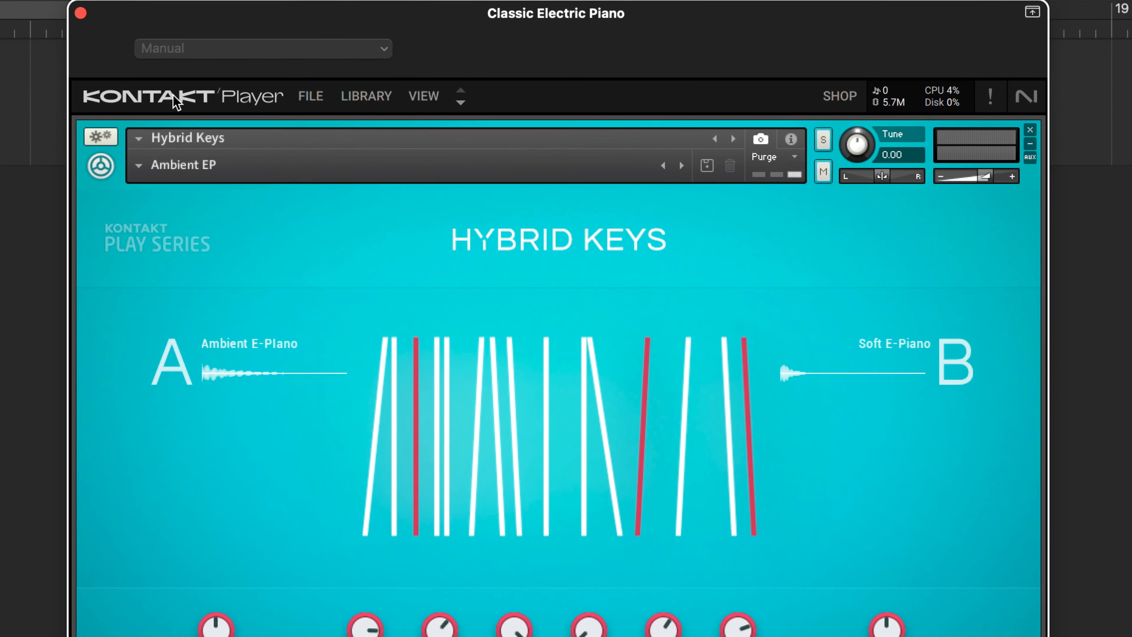
pyautogui.click(366, 95)
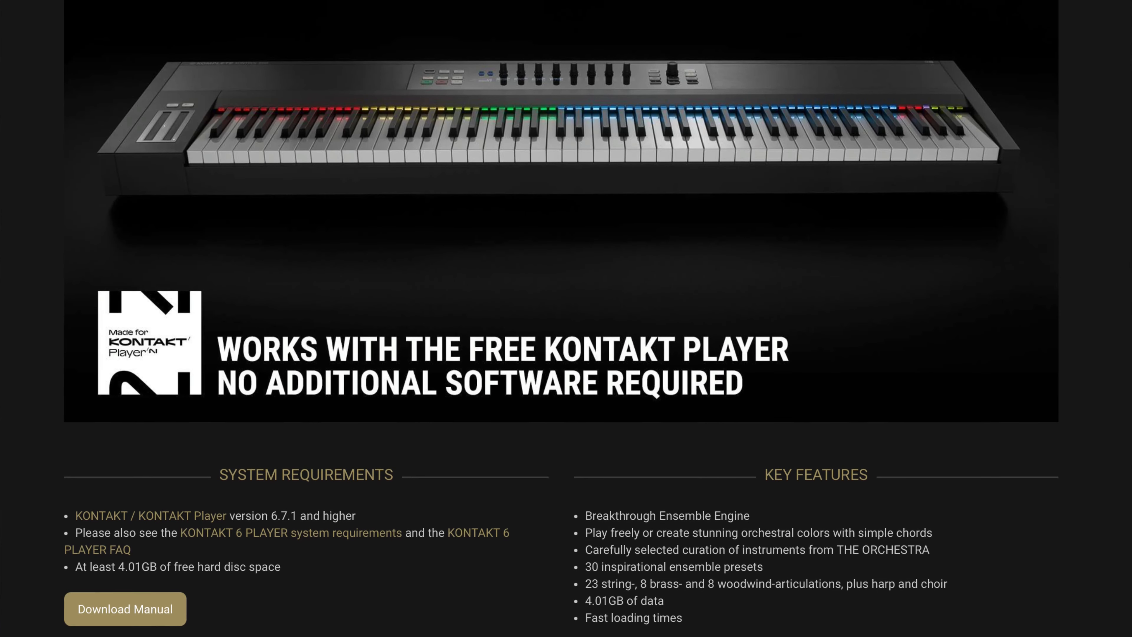
pyautogui.scroll(-3)
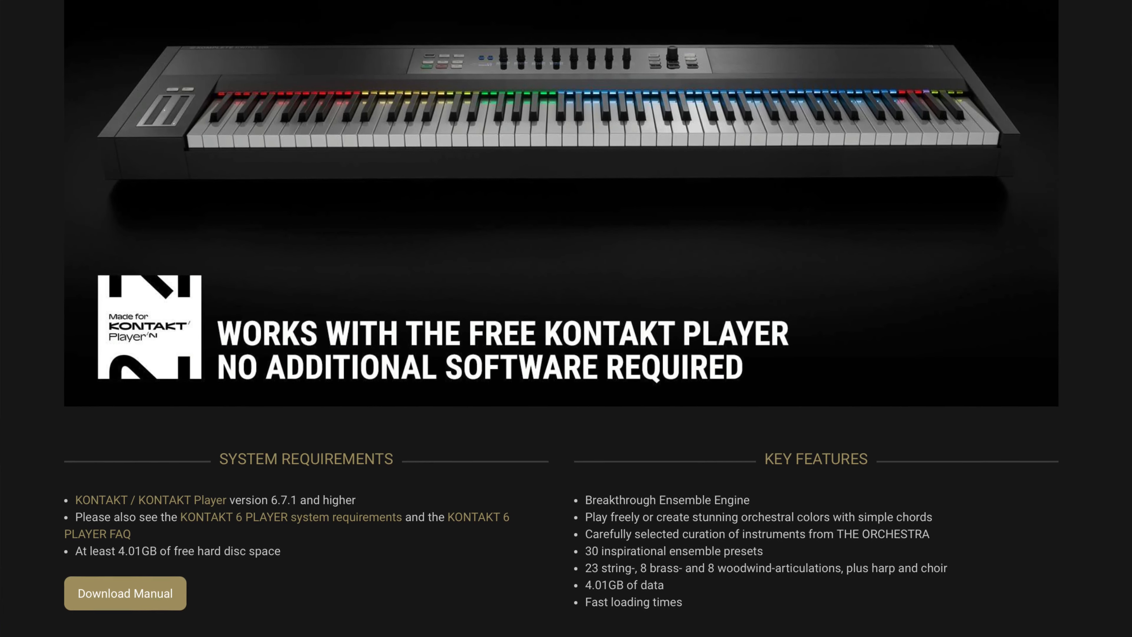
pyautogui.scroll(-3)
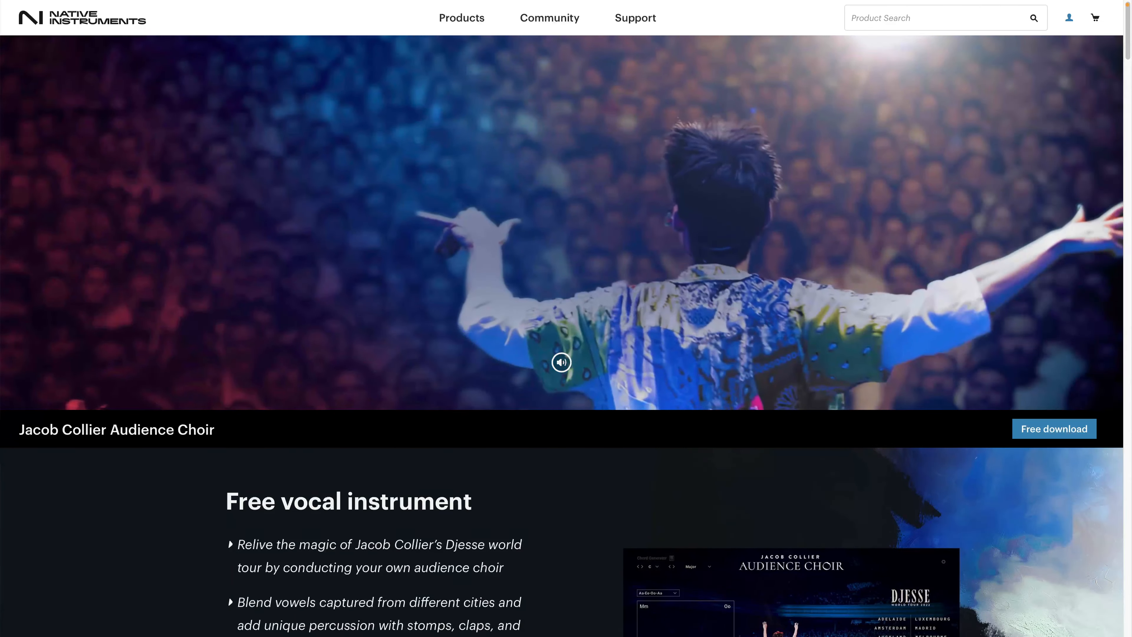
# Scroll down the Jacob Collier Audience Choir product page
pyautogui.scroll(-3)
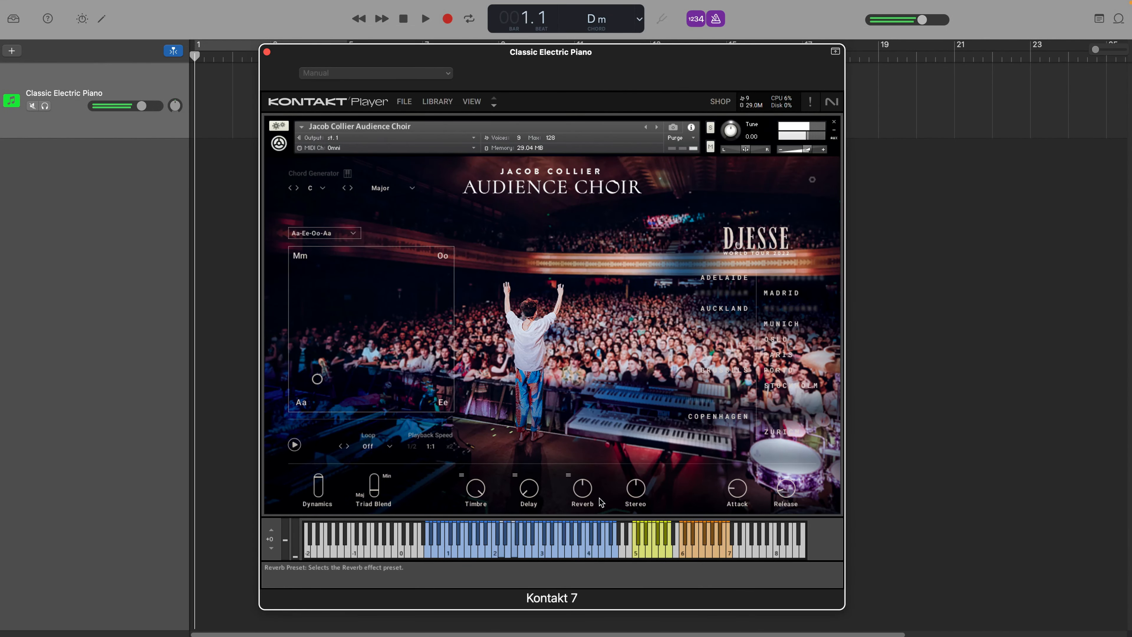
# Set the Audience Choir's reverb to the Black Hole preset
pyautogui.click(582, 487)
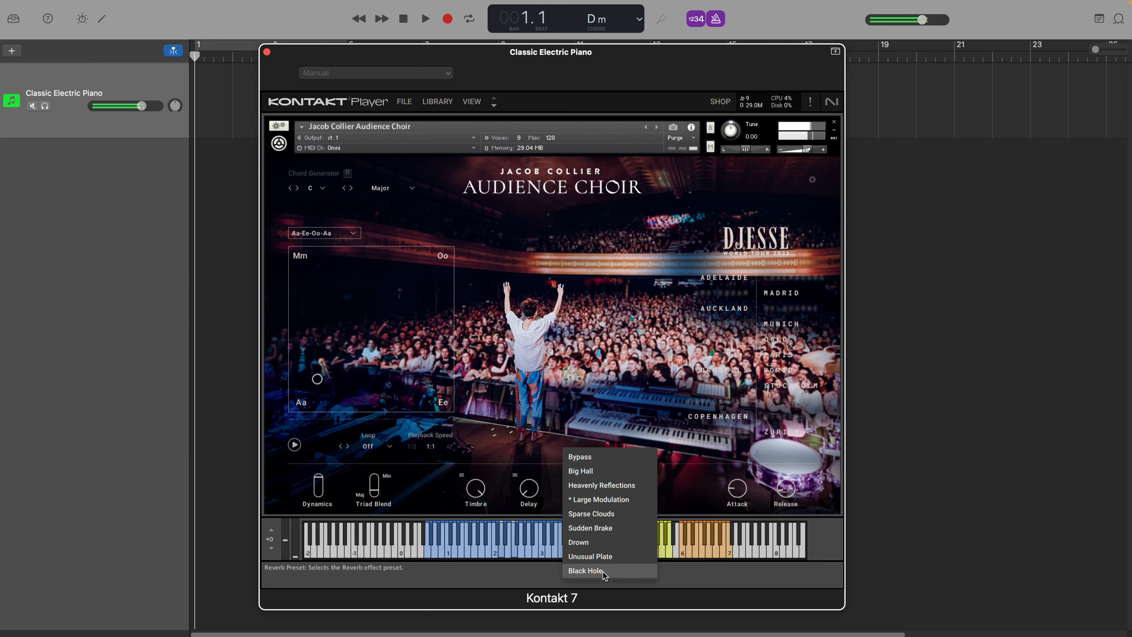
pyautogui.click(585, 570)
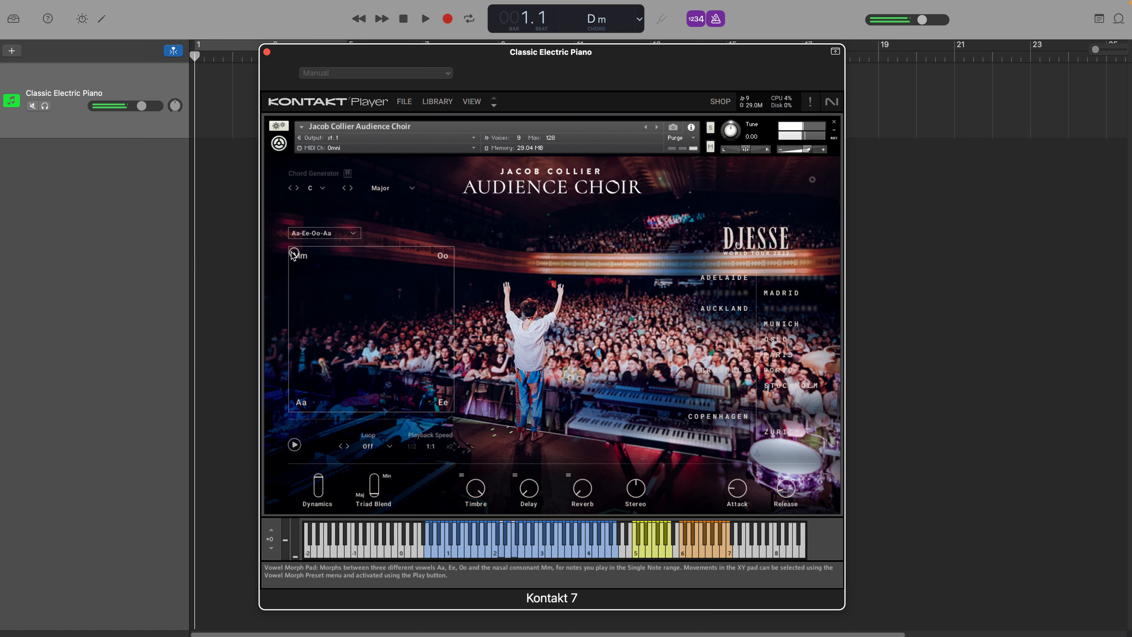
pyautogui.moveTo(433, 257)
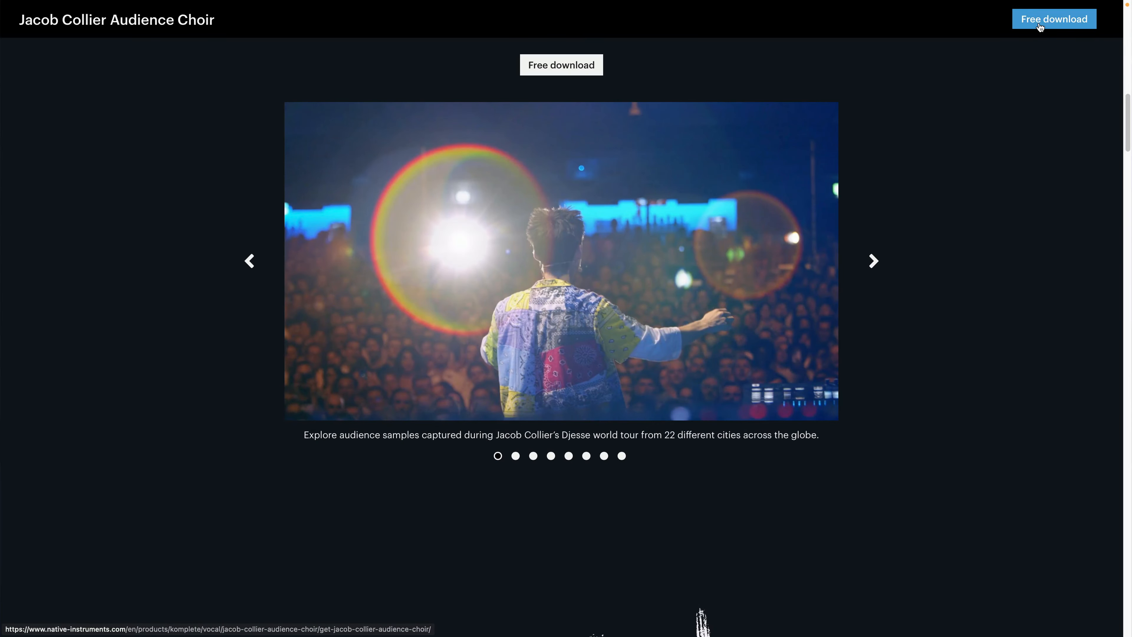
# Go to the choir's free download page and add Jacob Collier Audience Choir to the account
pyautogui.click(1053, 19)
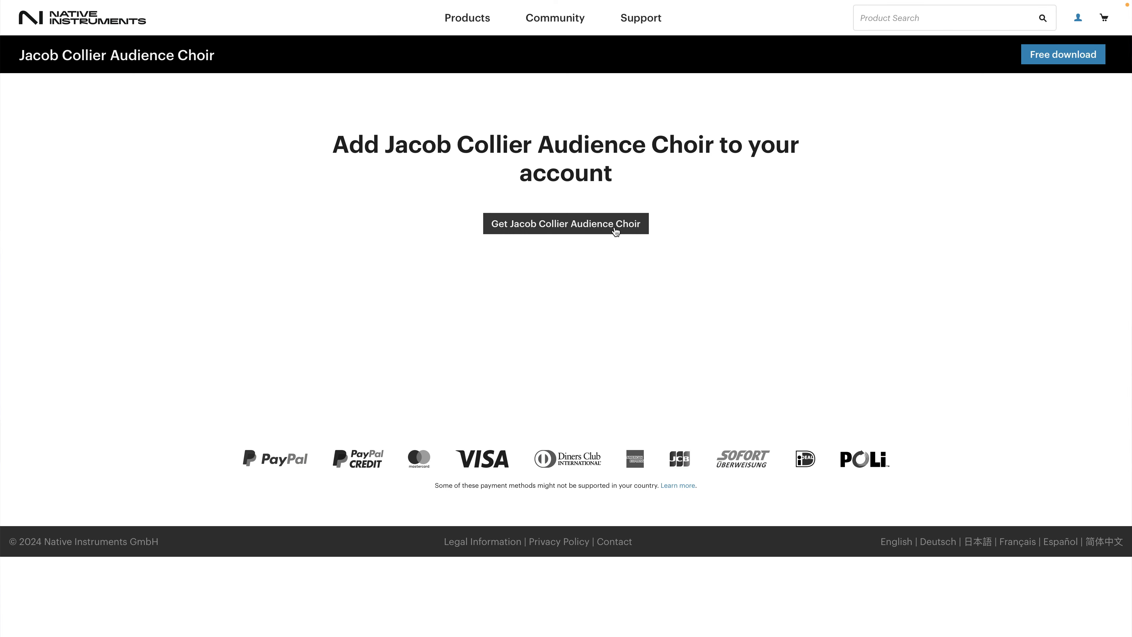
pyautogui.click(565, 223)
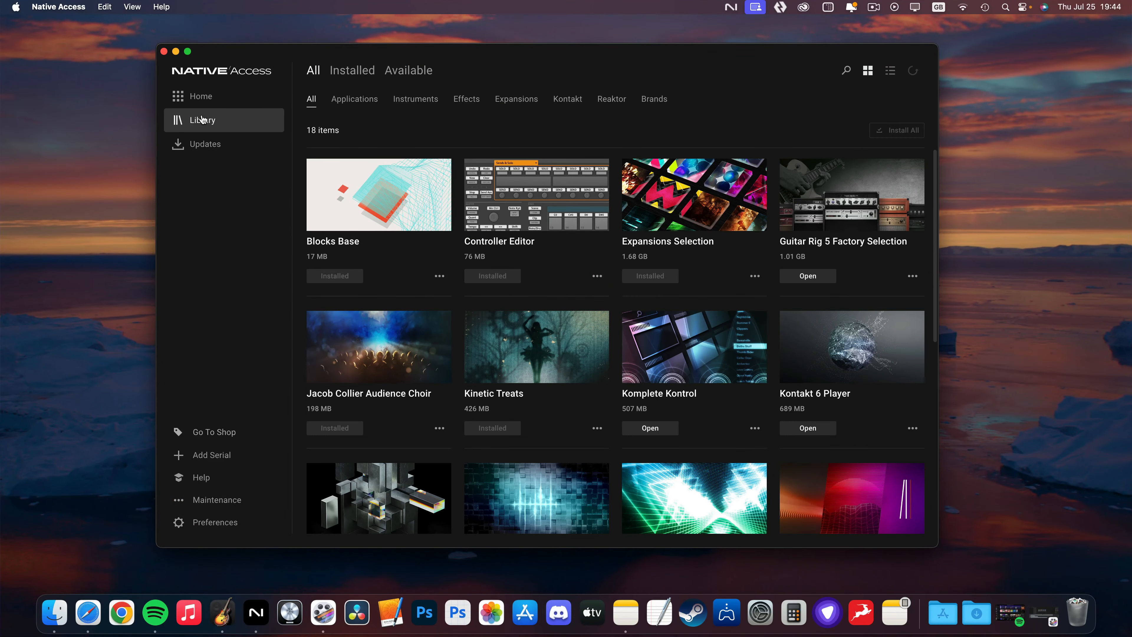
# Scroll the Native Access library to see Jacob Collier Audience Choir marked Installed
pyautogui.scroll(-3)
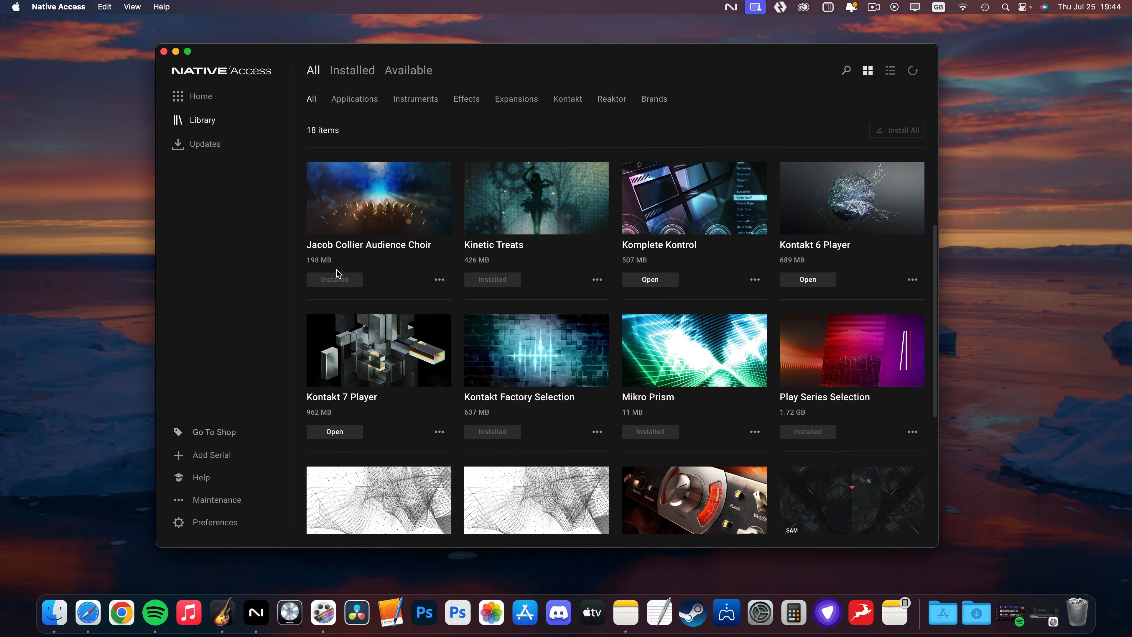
pyautogui.moveTo(401, 315)
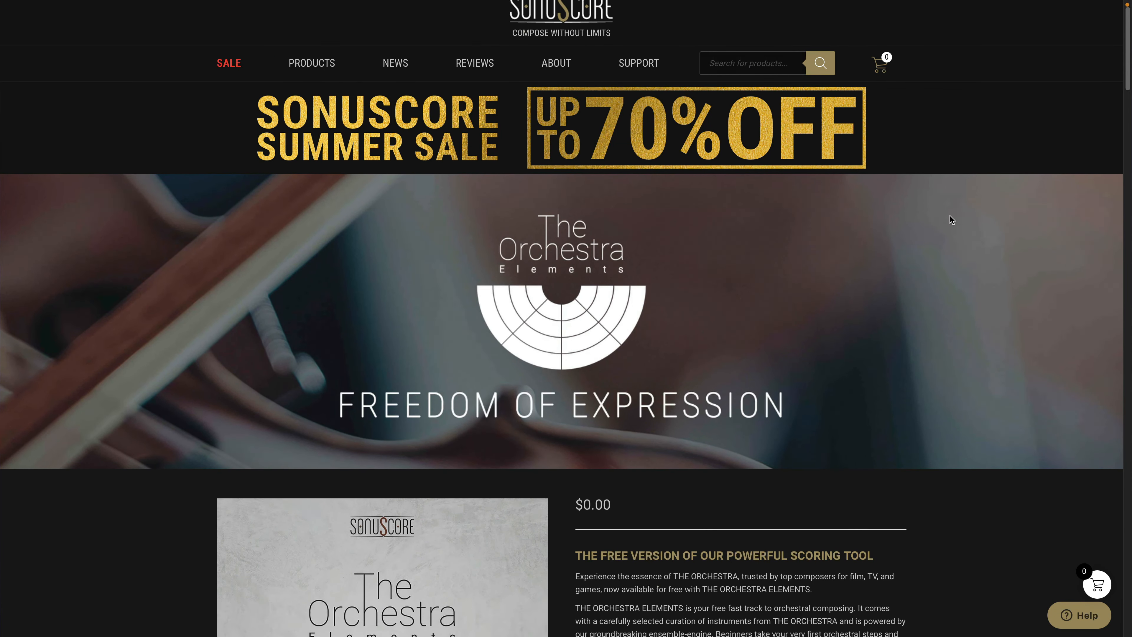
# Scroll through The Orchestra Elements product page to review the free library
pyautogui.scroll(-3)
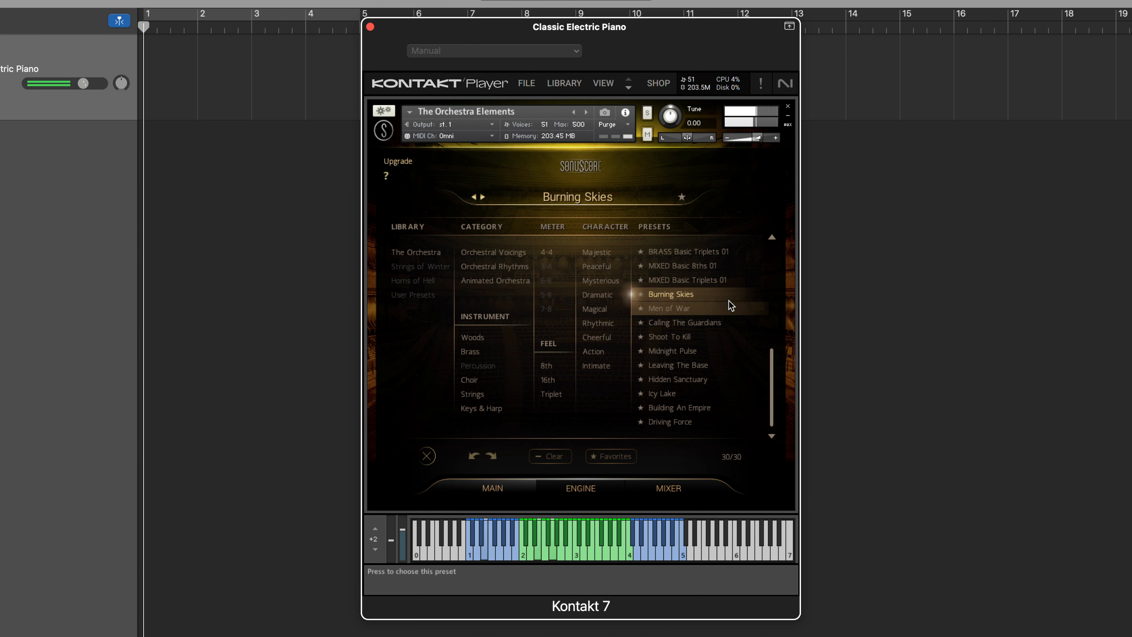
# Audition Orchestra Elements presets in Kontakt, loading Leaving The Base in place of Burning Skies
pyautogui.click(677, 364)
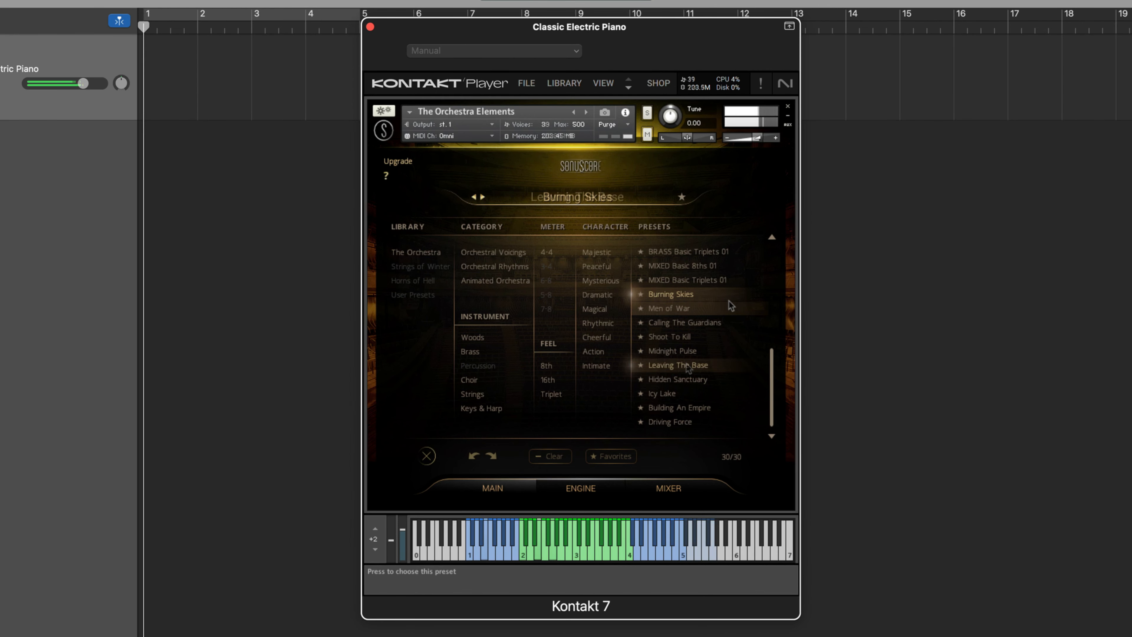
pyautogui.click(678, 364)
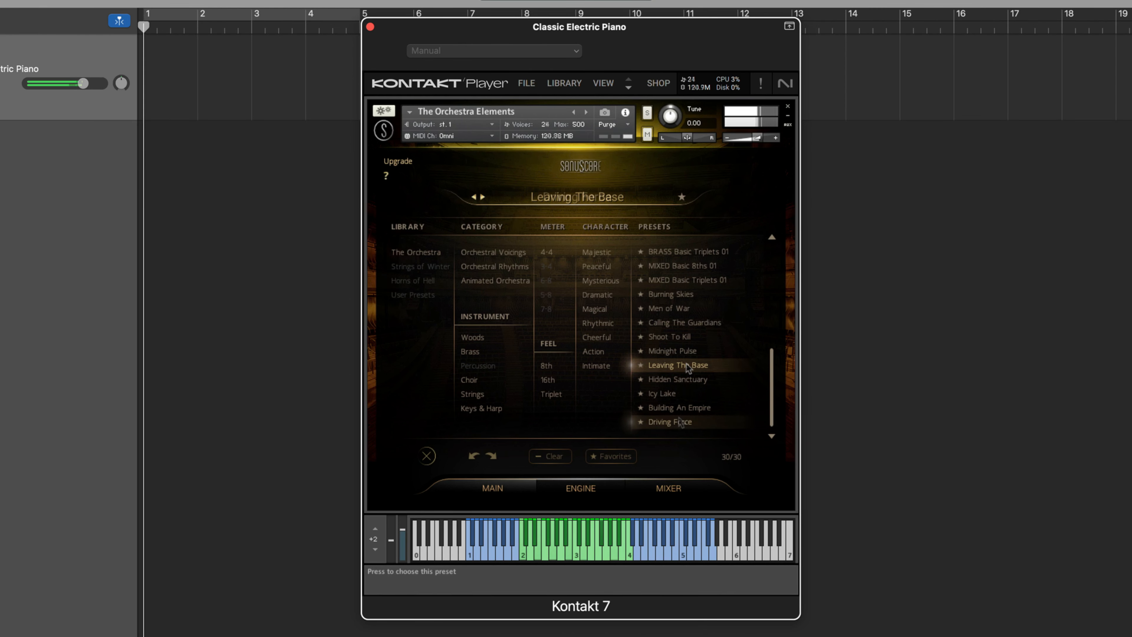
pyautogui.click(669, 421)
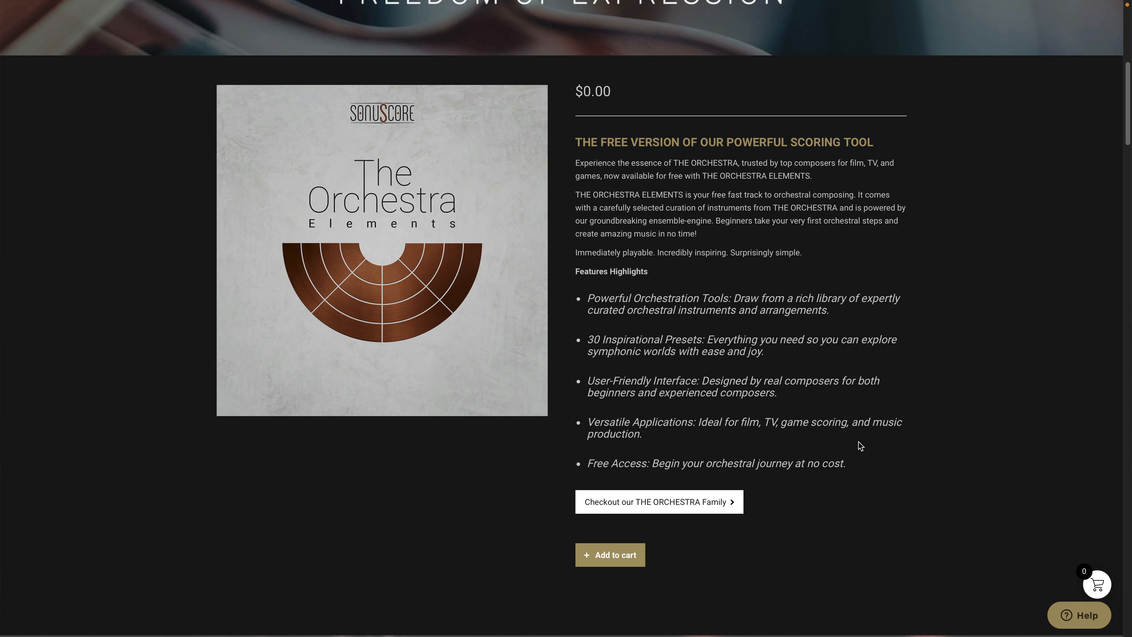
pyautogui.moveTo(610, 554)
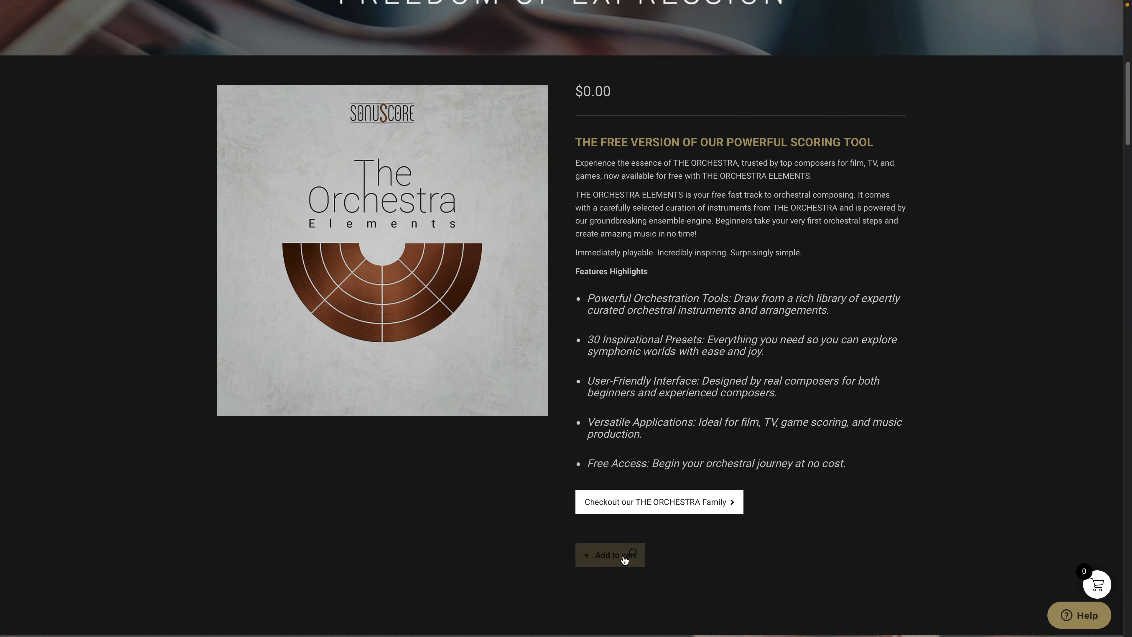
# Add The Orchestra Elements to the cart and check out the free order
pyautogui.click(608, 554)
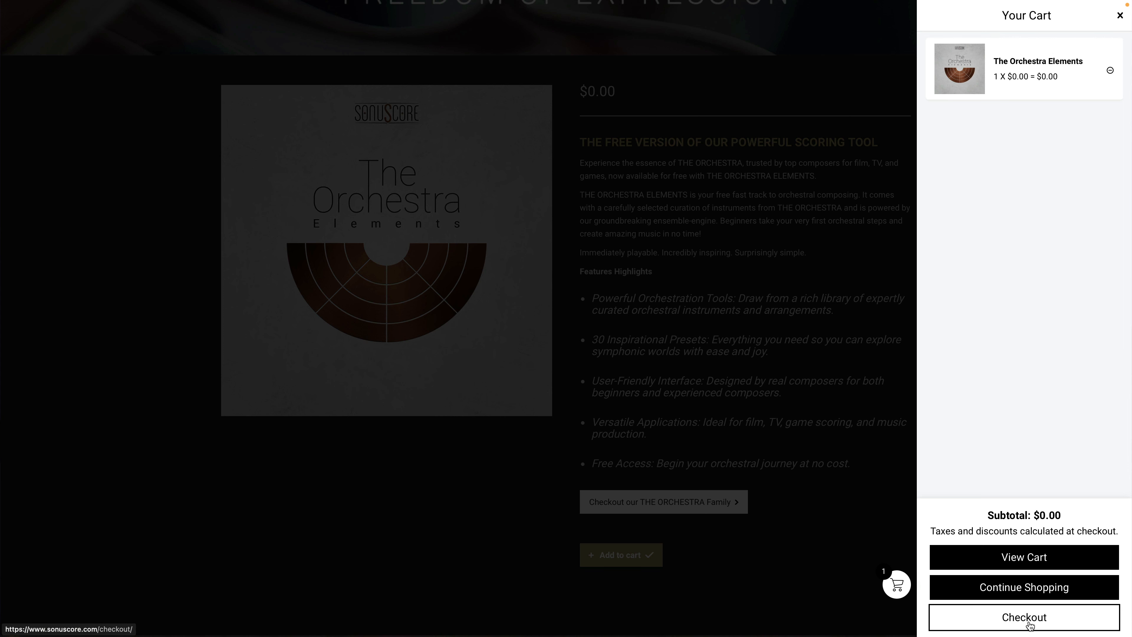
pyautogui.click(1022, 617)
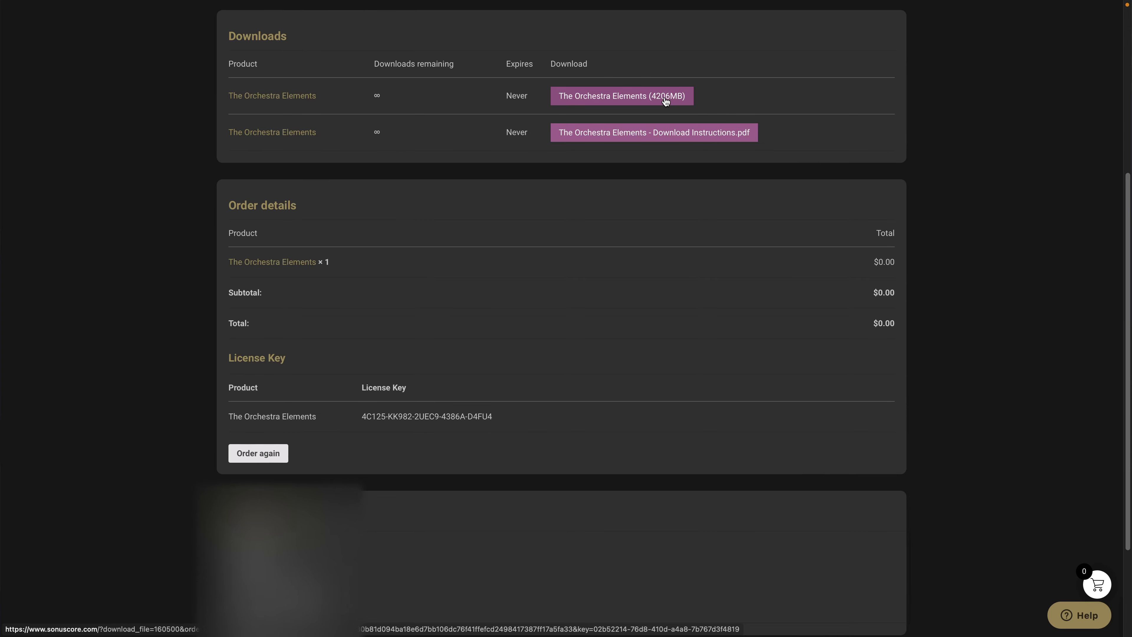
# Start the 4206 MB Orchestra Elements download and allow downloads from the Sonuscore site
pyautogui.click(620, 95)
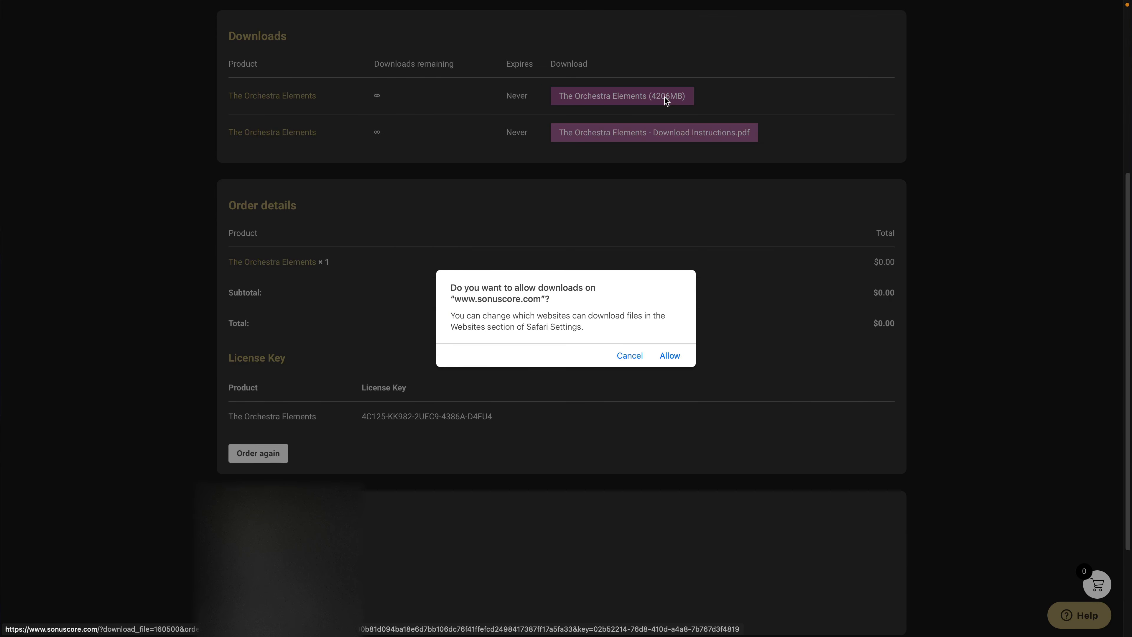
pyautogui.click(669, 355)
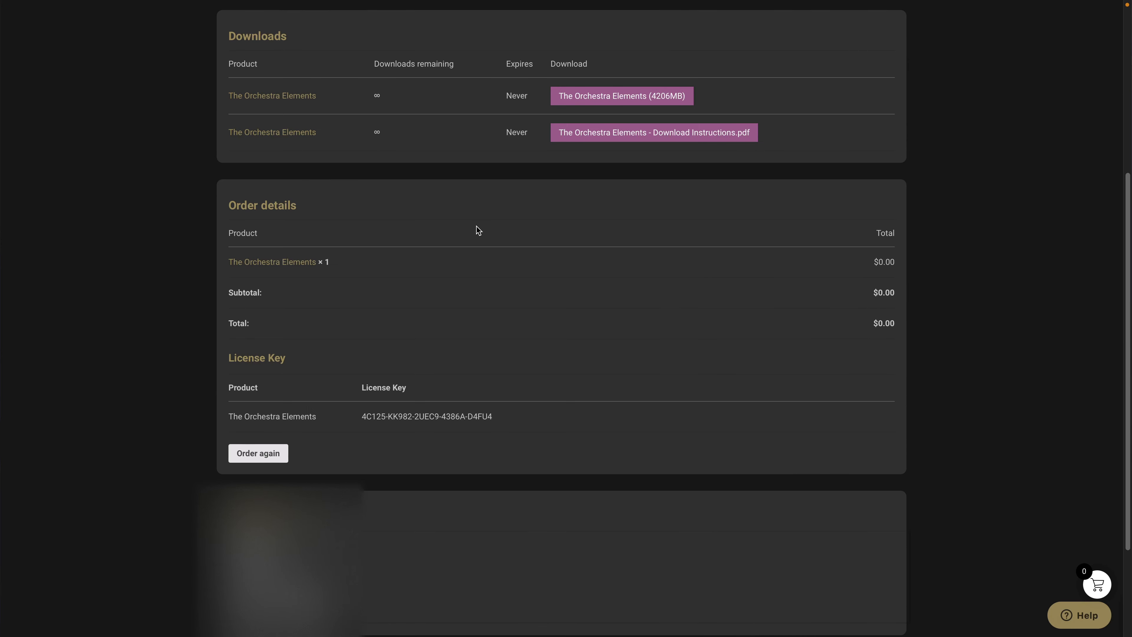
pyautogui.moveTo(142, 284)
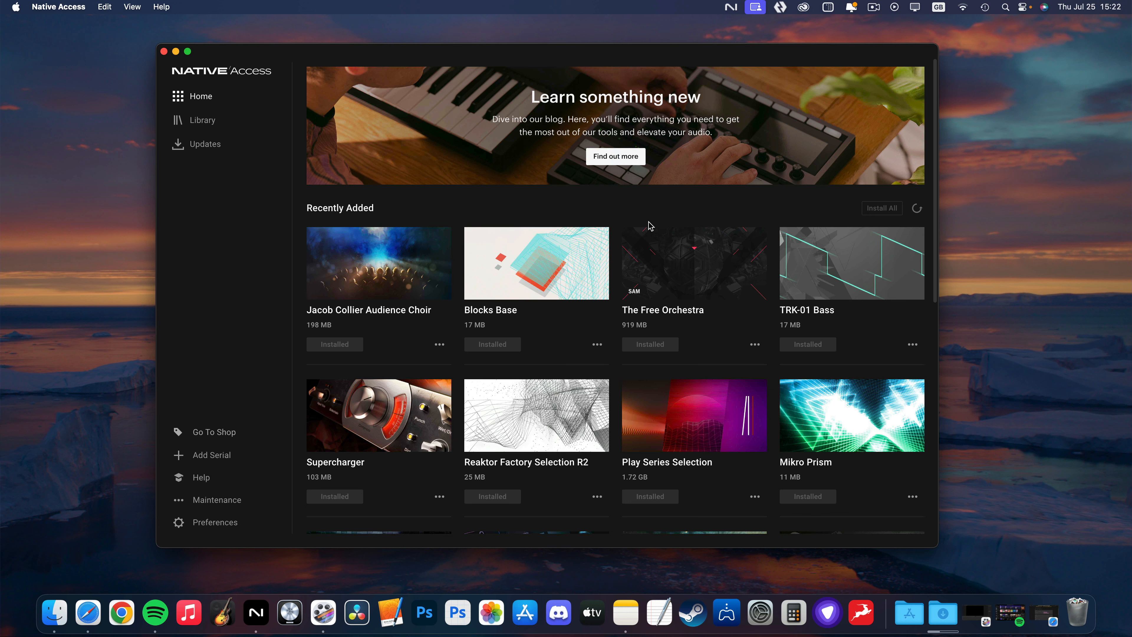
# Register The Orchestra Elements serial in Native Access so it joins the library
pyautogui.click(210, 454)
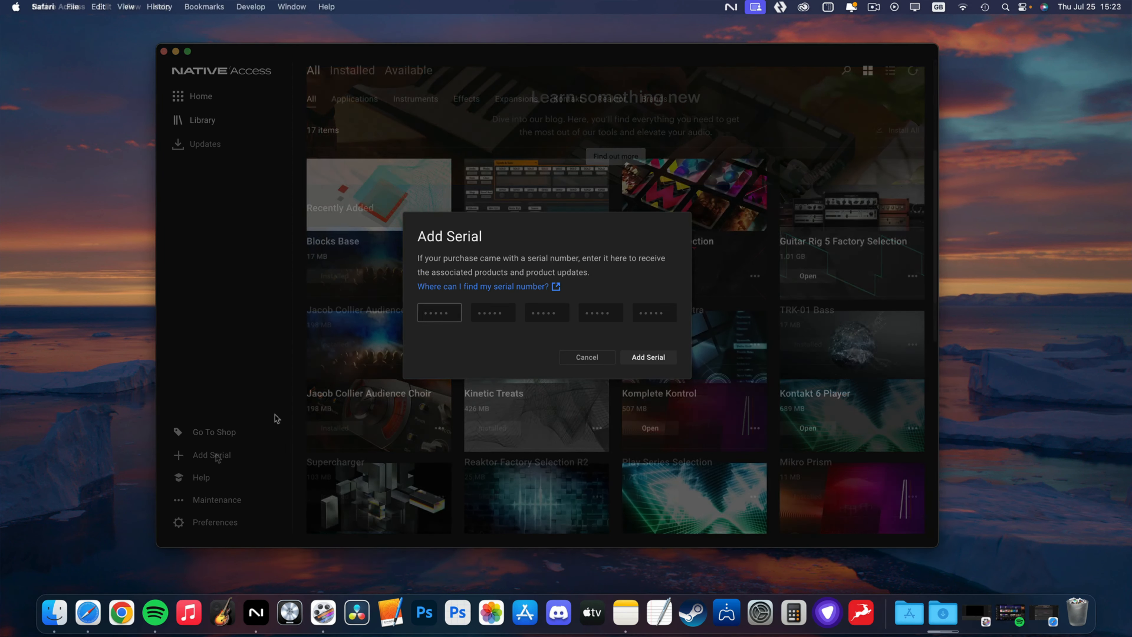
pyautogui.write('D4FU4')
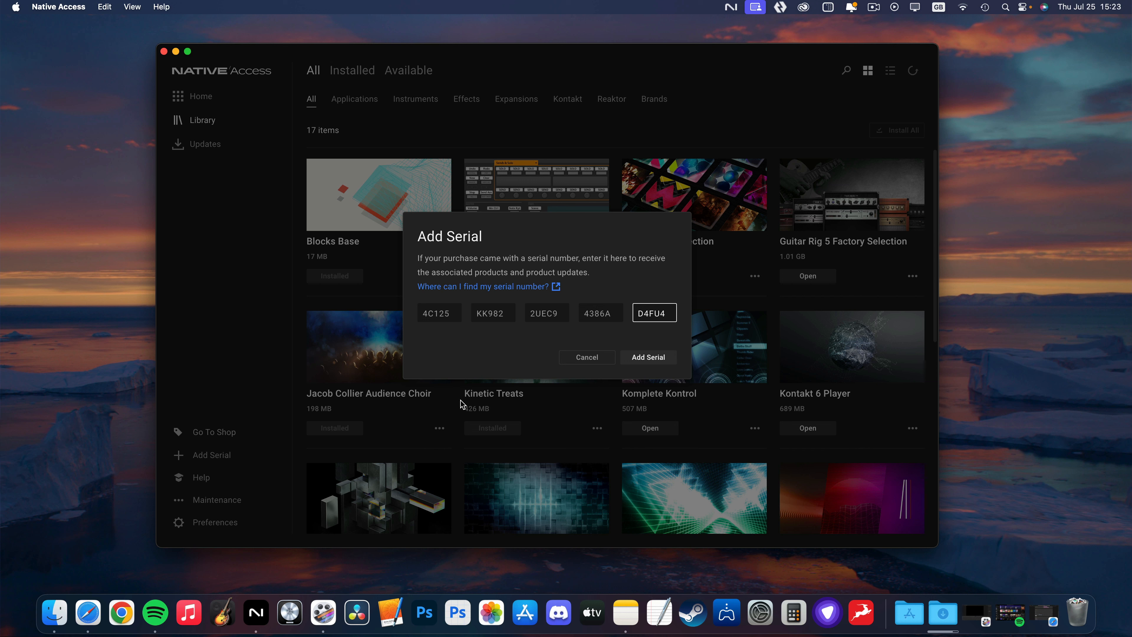
pyautogui.click(646, 356)
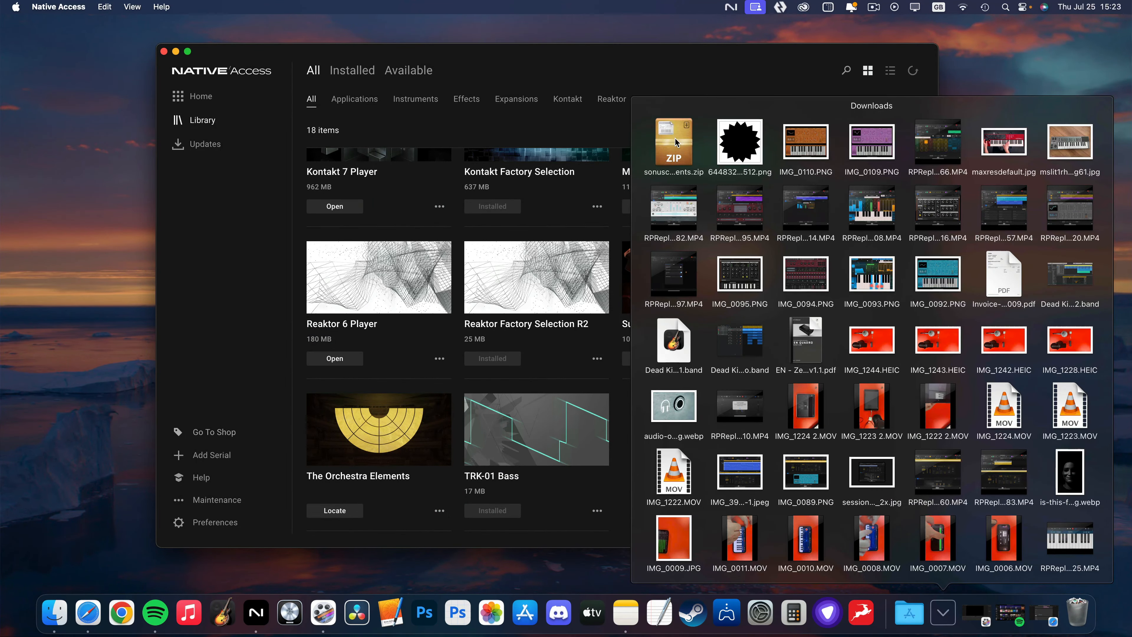
# Unpack the downloaded Orchestra Elements zip and extract it to the Desktop
pyautogui.doubleClick(672, 142)
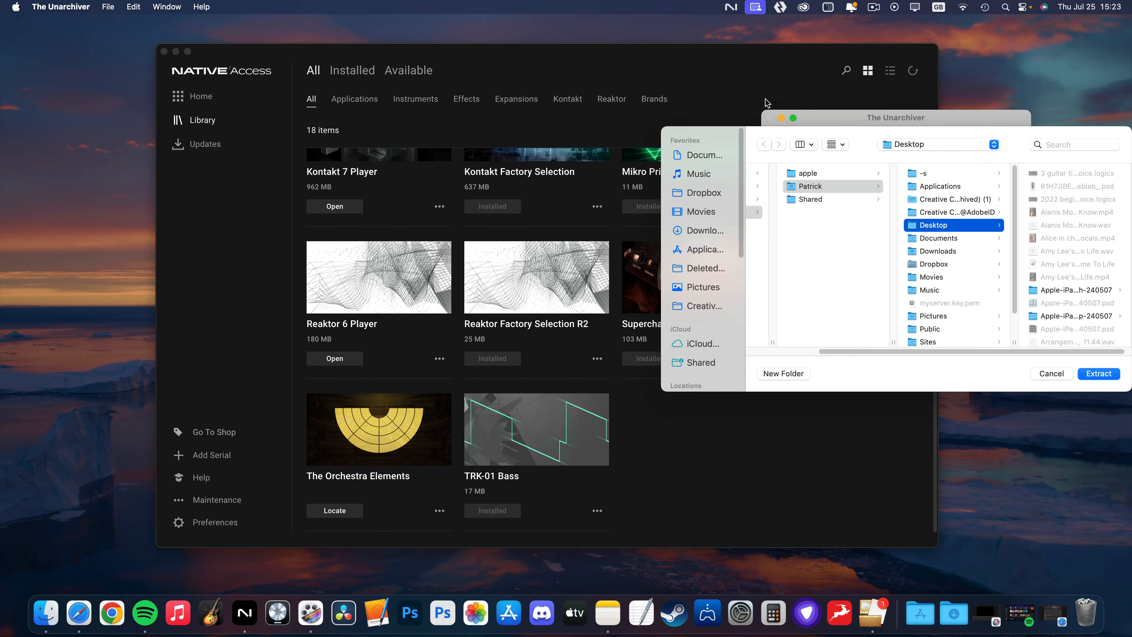
pyautogui.click(1098, 373)
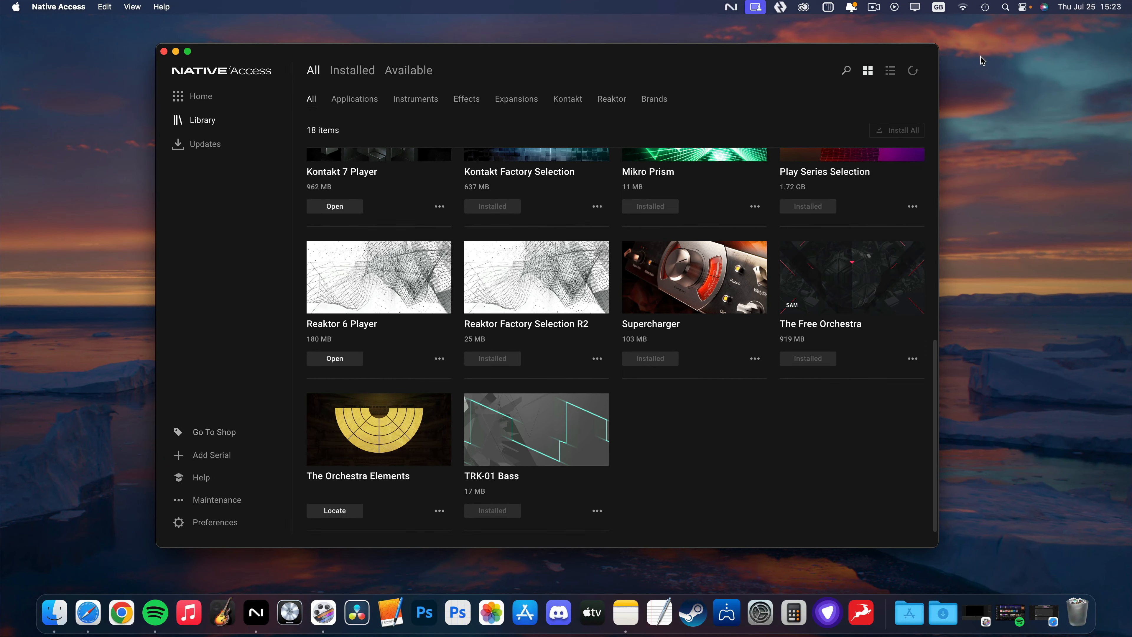
# Locate the extracted Orchestra Elements folder on the Desktop so the library shows as installed
pyautogui.click(334, 510)
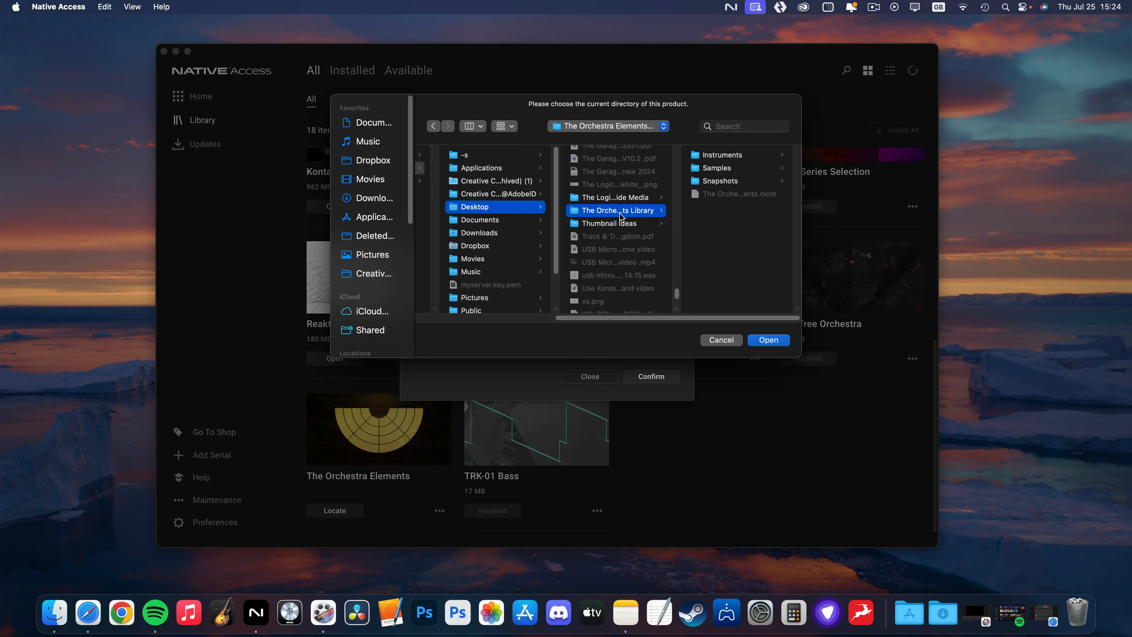
pyautogui.click(768, 340)
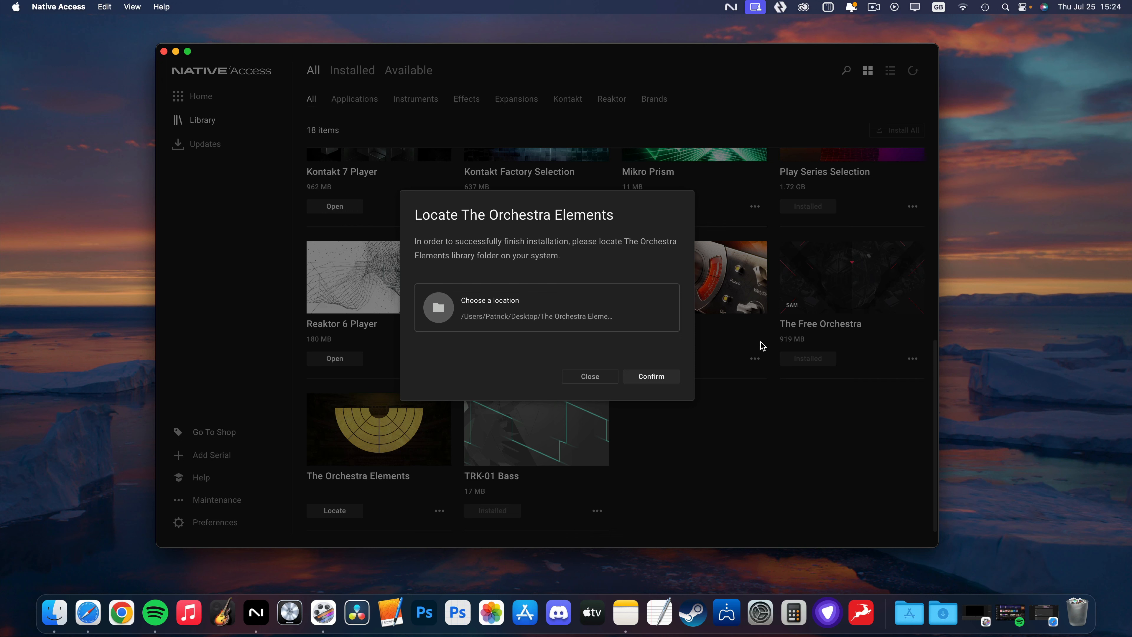
pyautogui.click(649, 376)
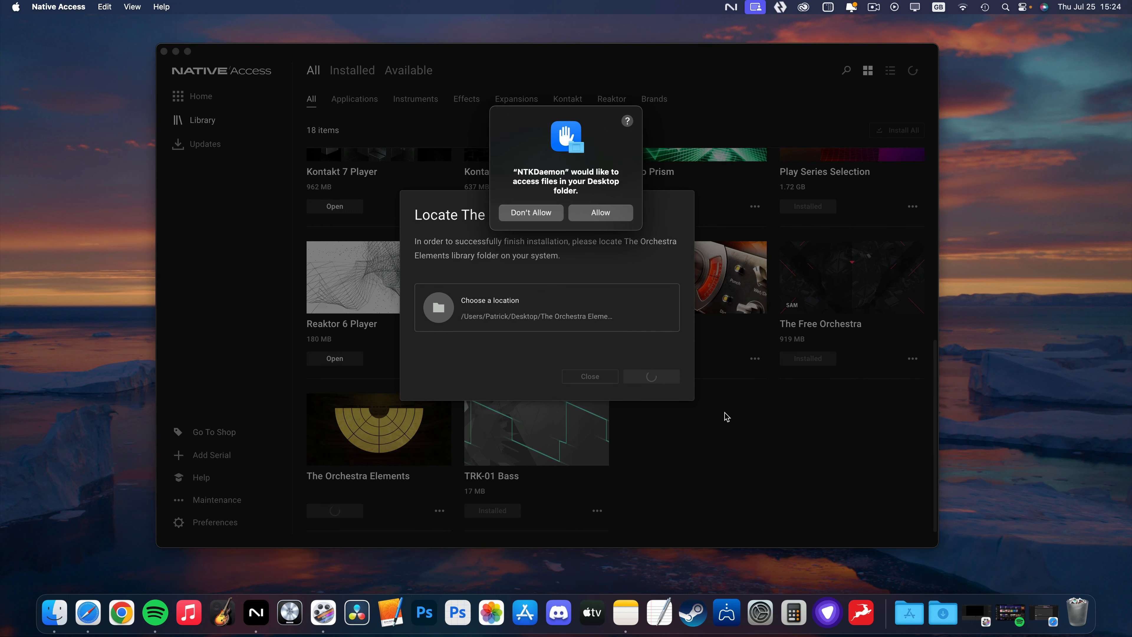
pyautogui.click(600, 212)
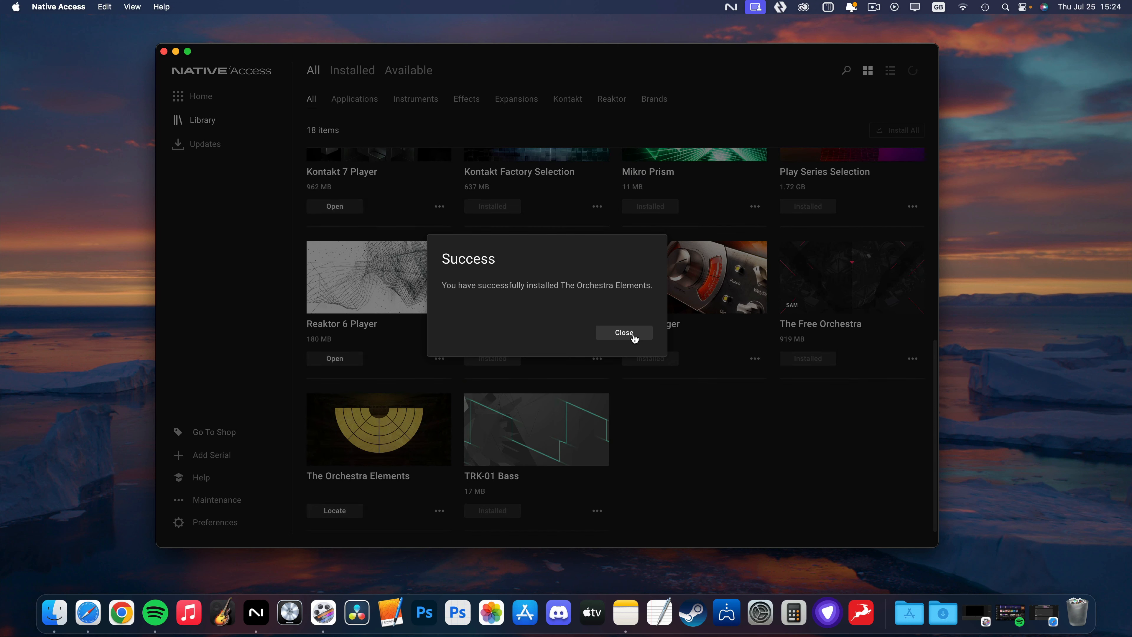
pyautogui.click(623, 333)
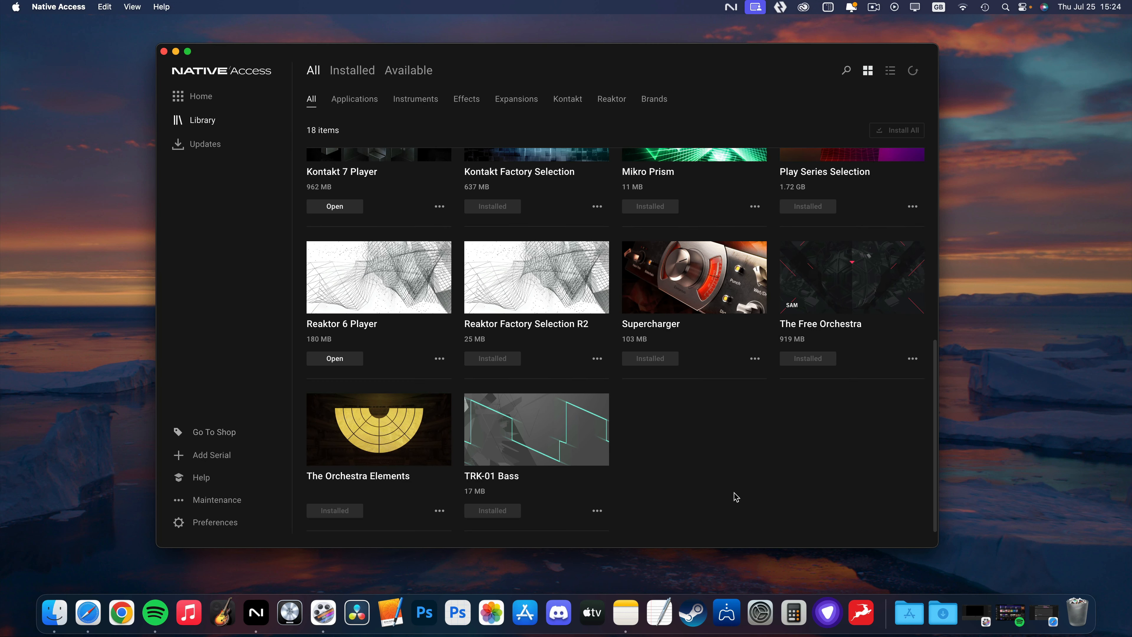